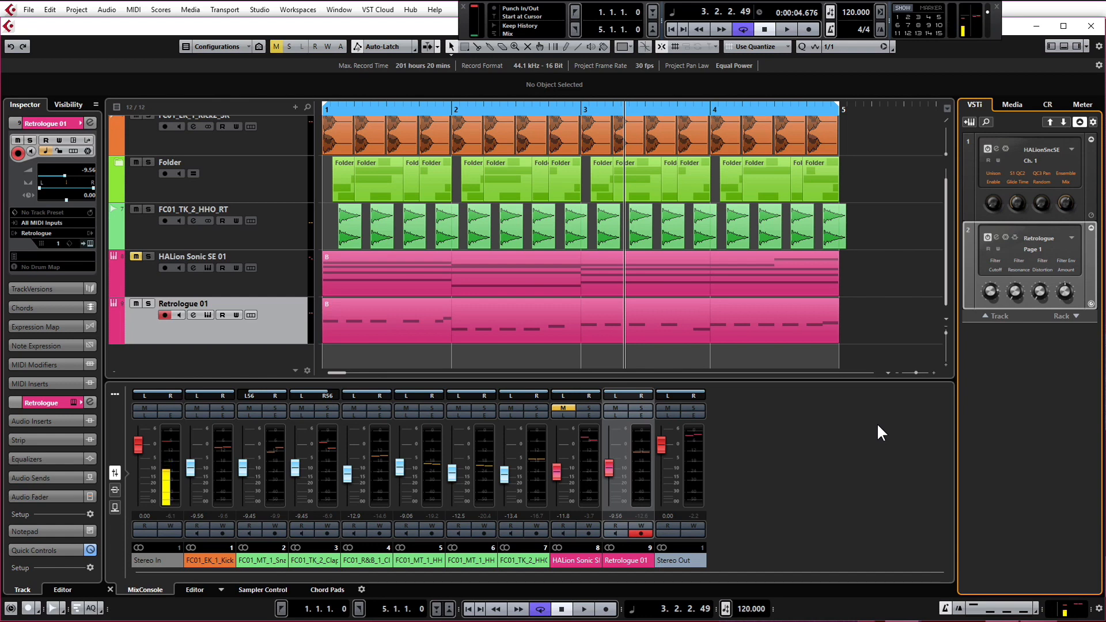
mouse_move(1015, 104)
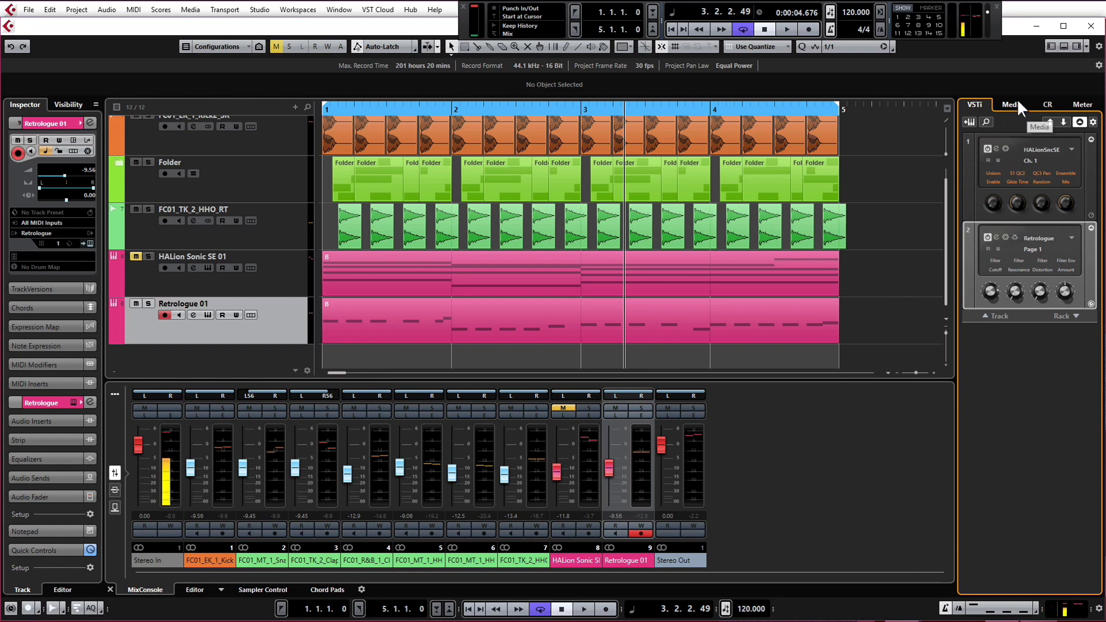
Browse to the BTP House Tools > Synth Shots > Bass folder in the Media file browser.
left_click(1011, 104)
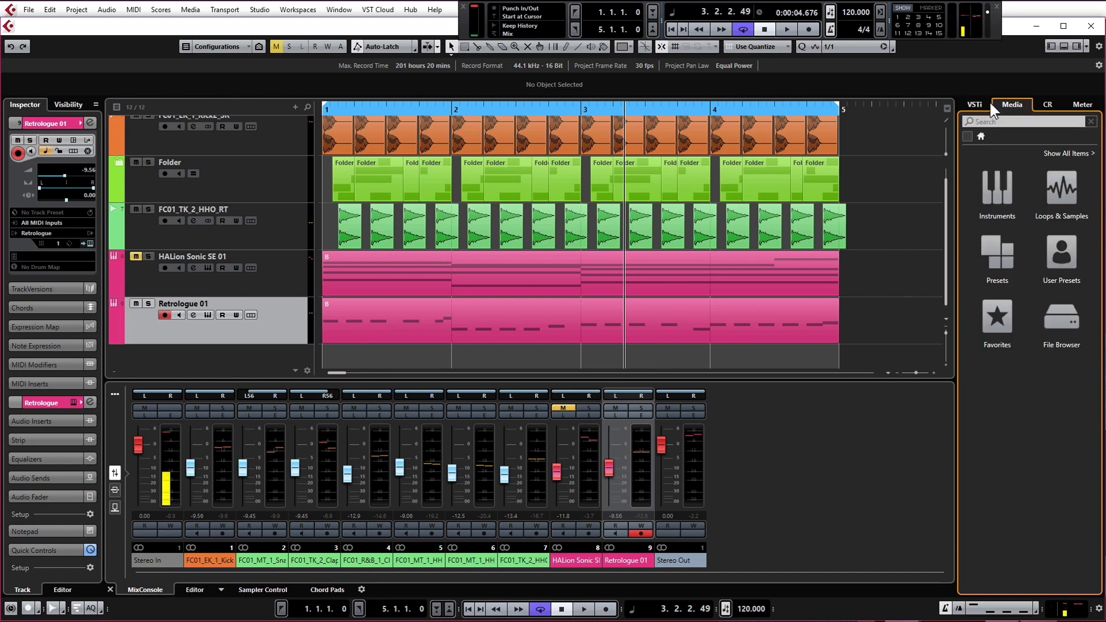
mouse_move(1011, 104)
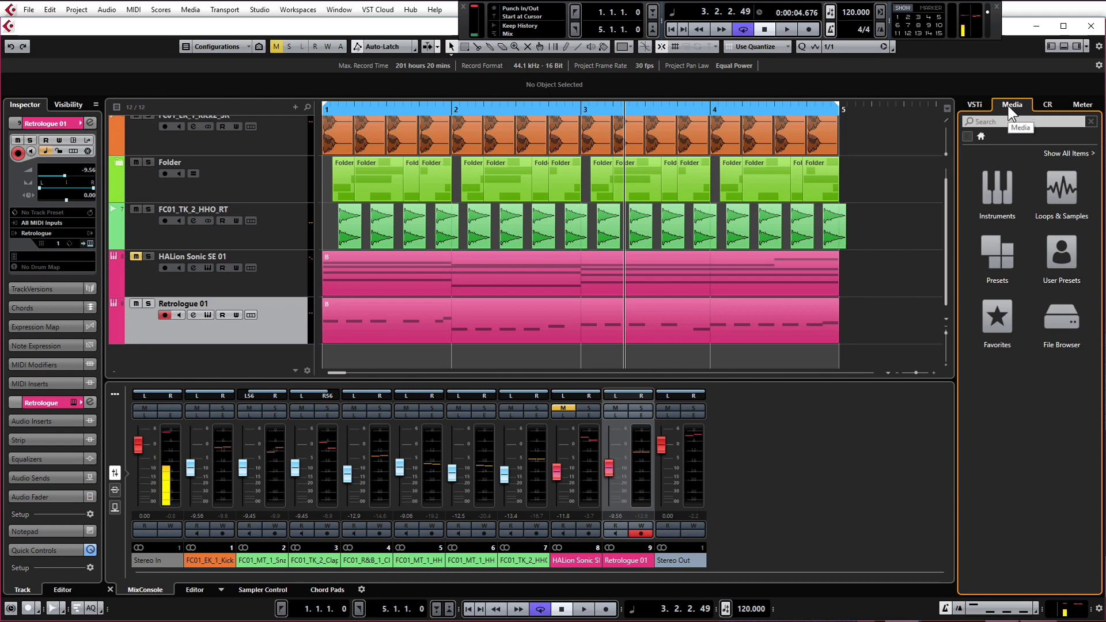
mouse_move(1008, 318)
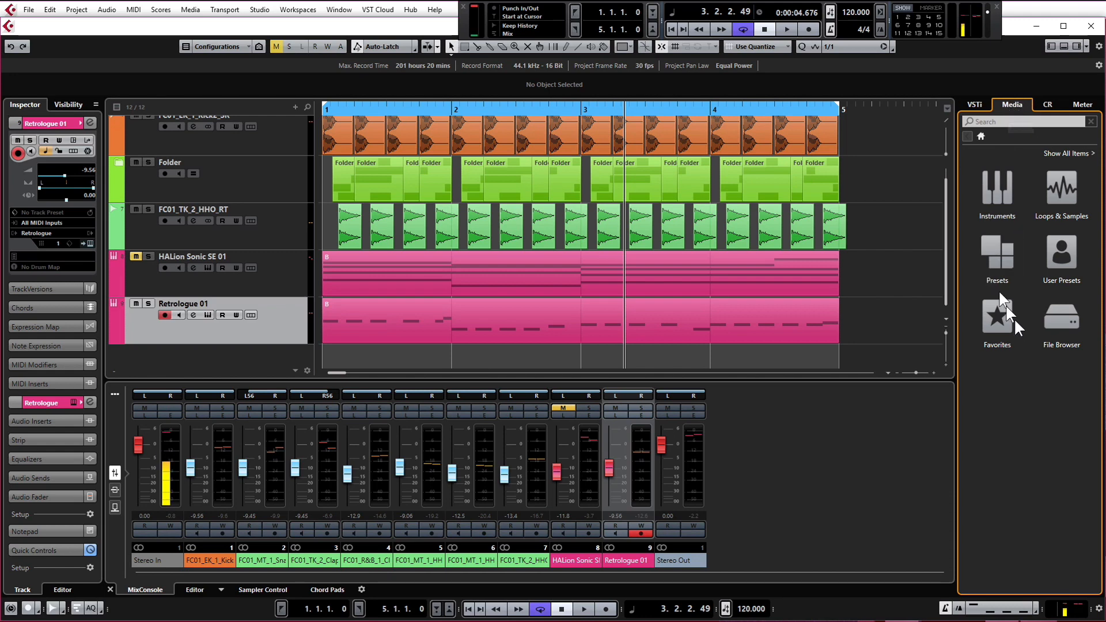
mouse_move(1060, 317)
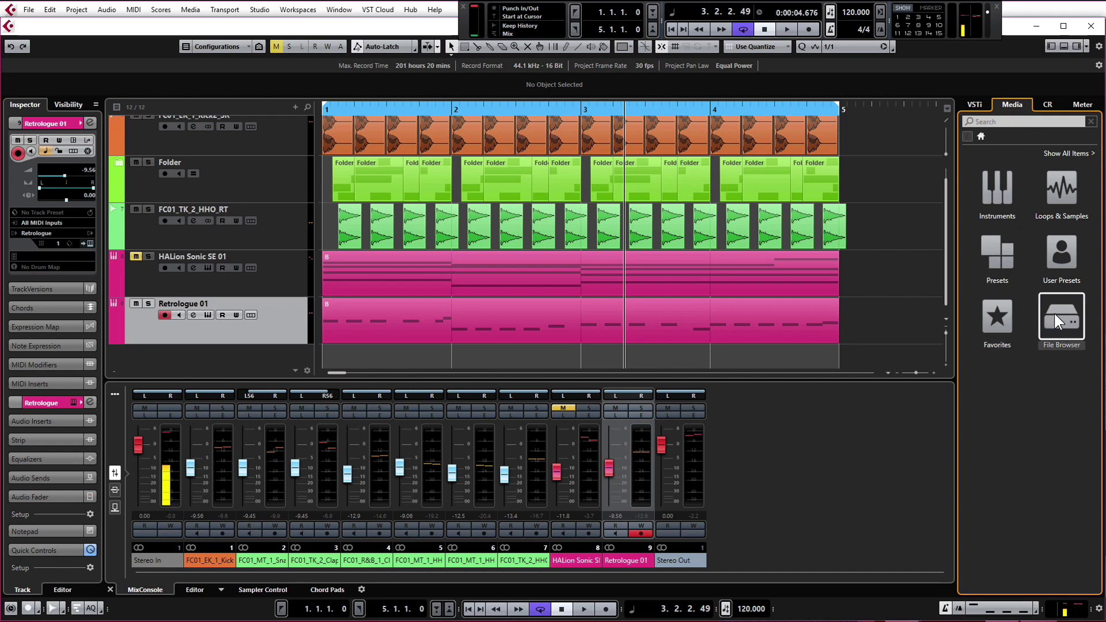
left_click(1059, 316)
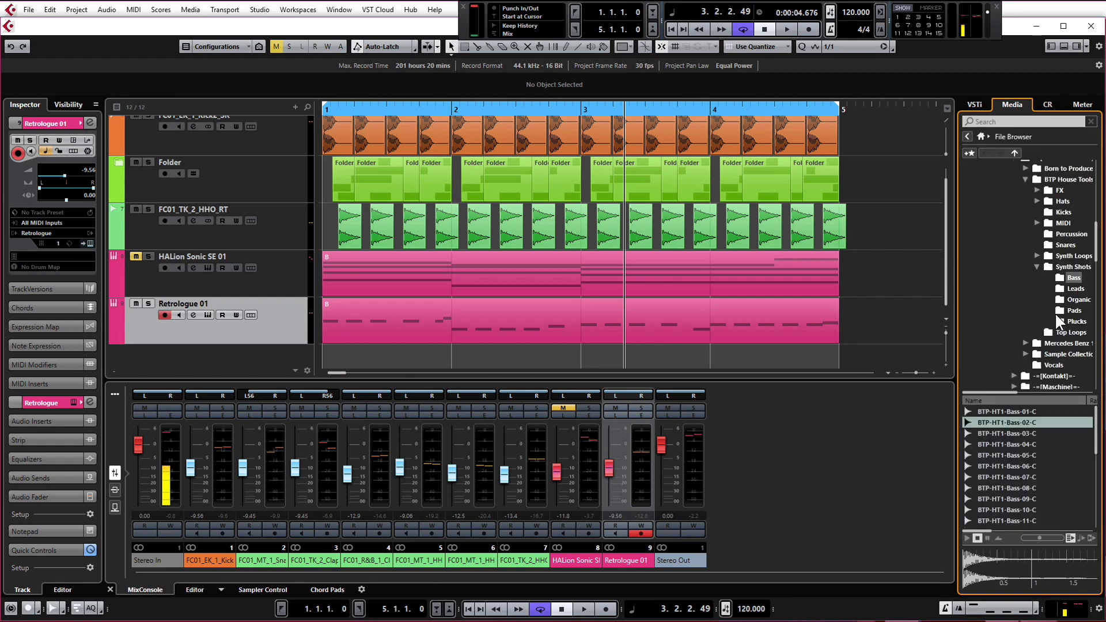
mouse_move(1044, 282)
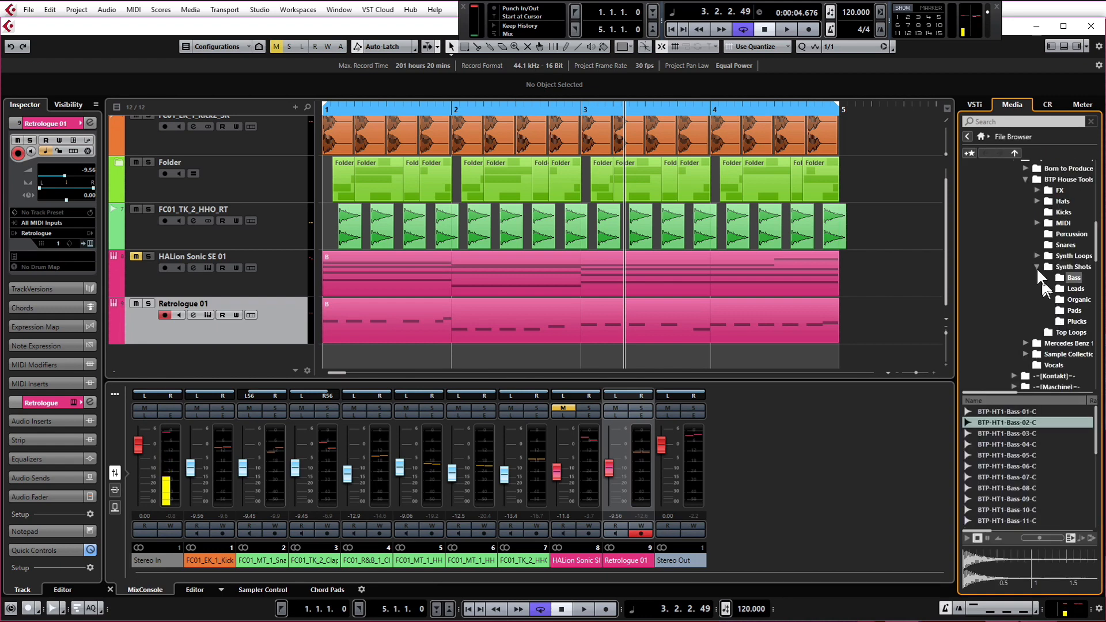
mouse_move(1051, 186)
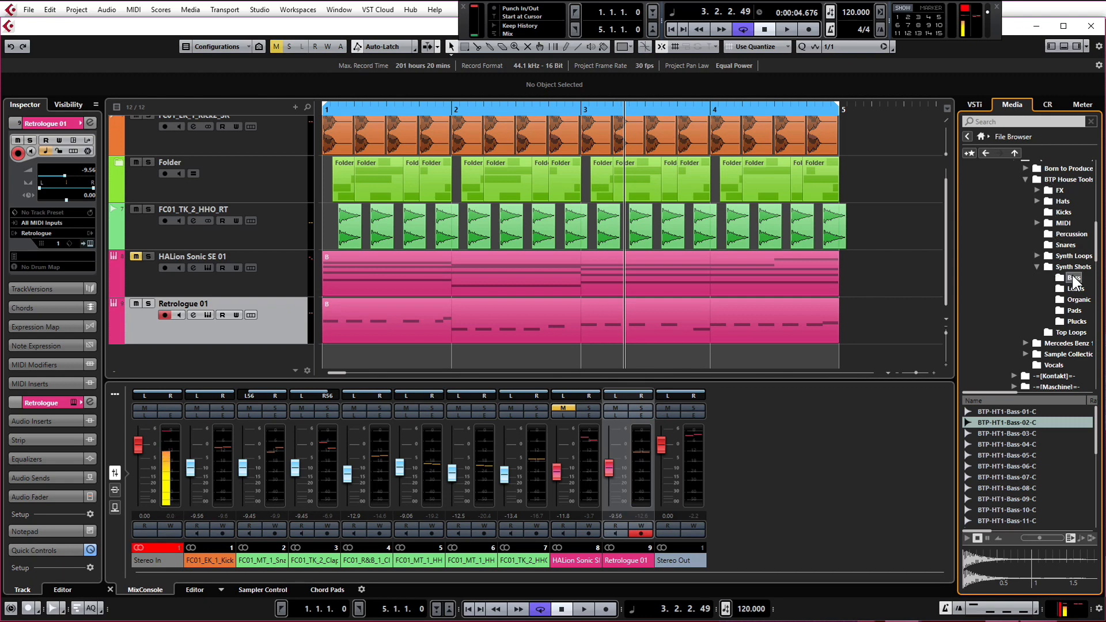
Audition the Bass-04, Bass-09, Bass-02 and Bass-07 samples.
left_click(1008, 443)
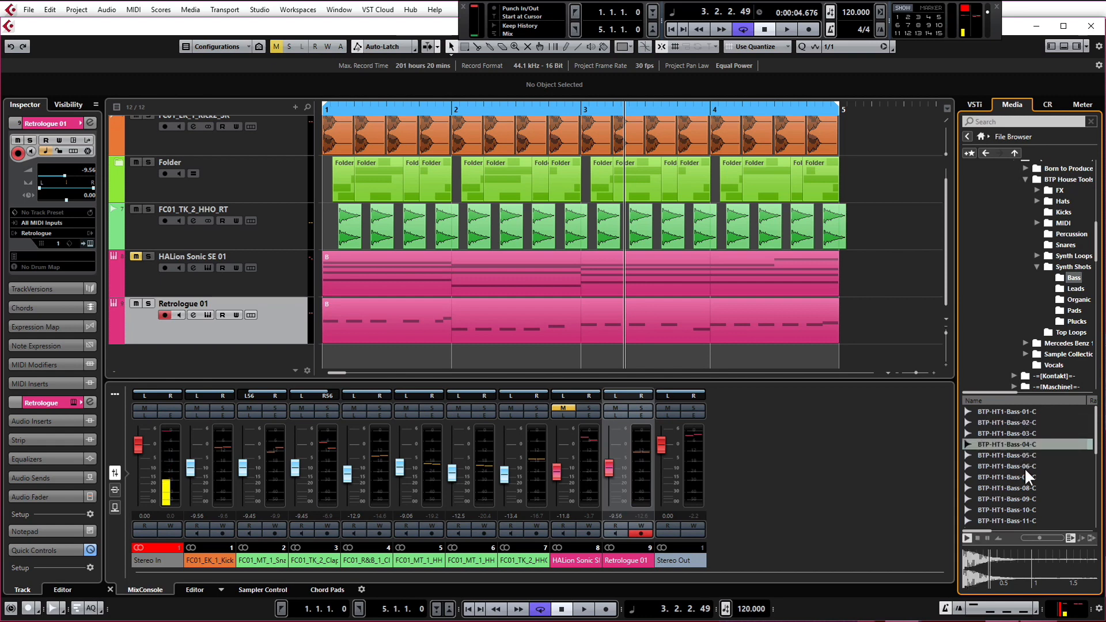
left_click(1007, 499)
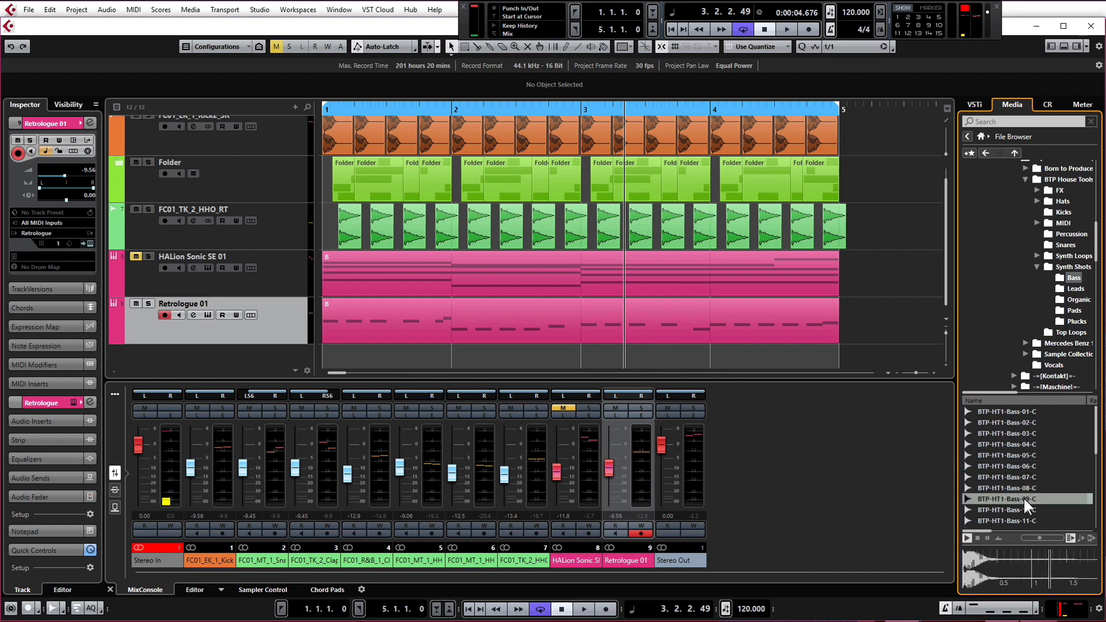
left_click(1007, 422)
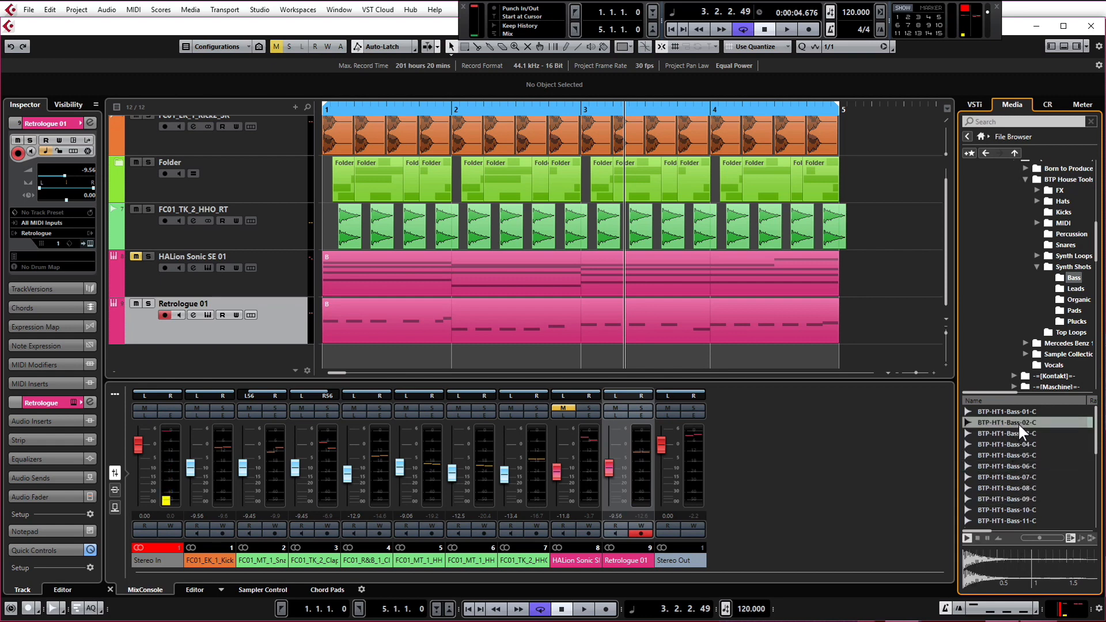
left_click(1007, 455)
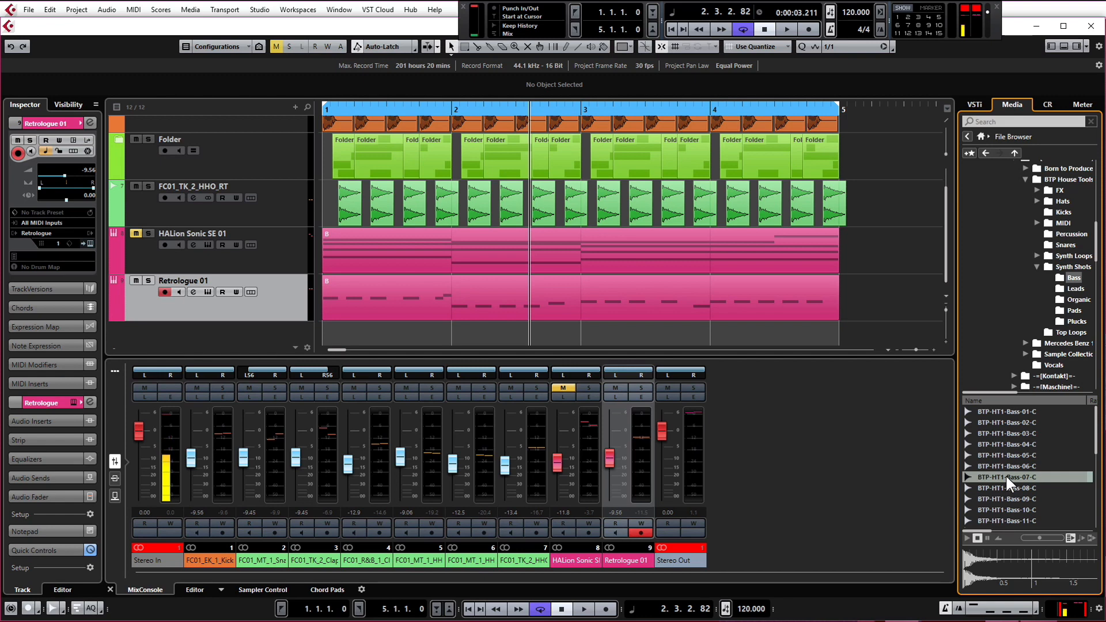
Create a sampler track from the BTP-HT1-Bass-07-C sample.
right_click(1007, 477)
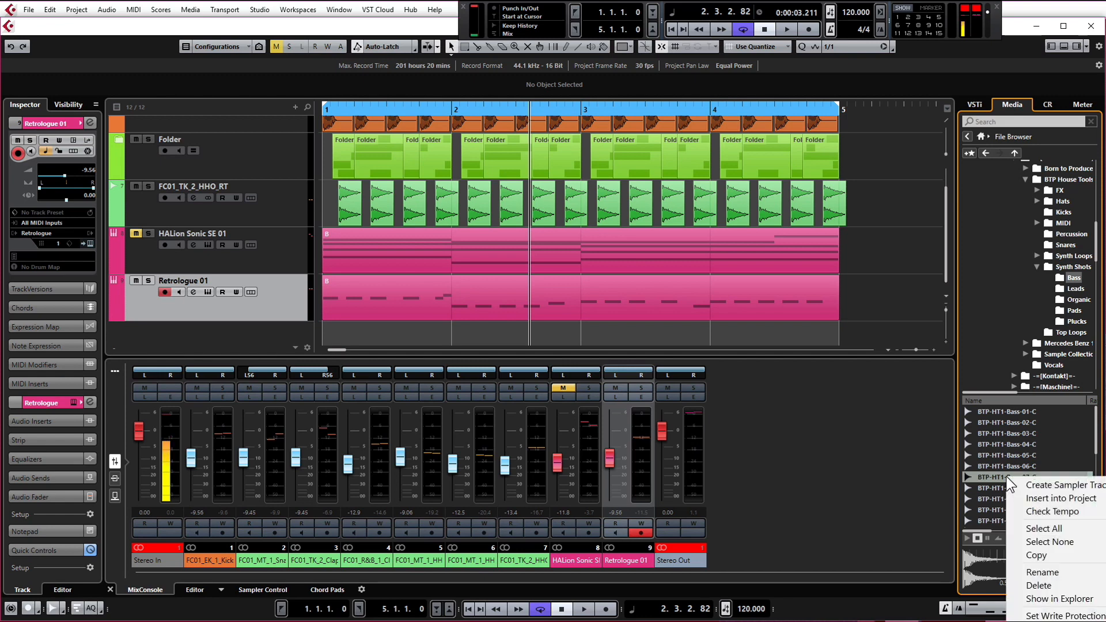
mouse_move(1062, 485)
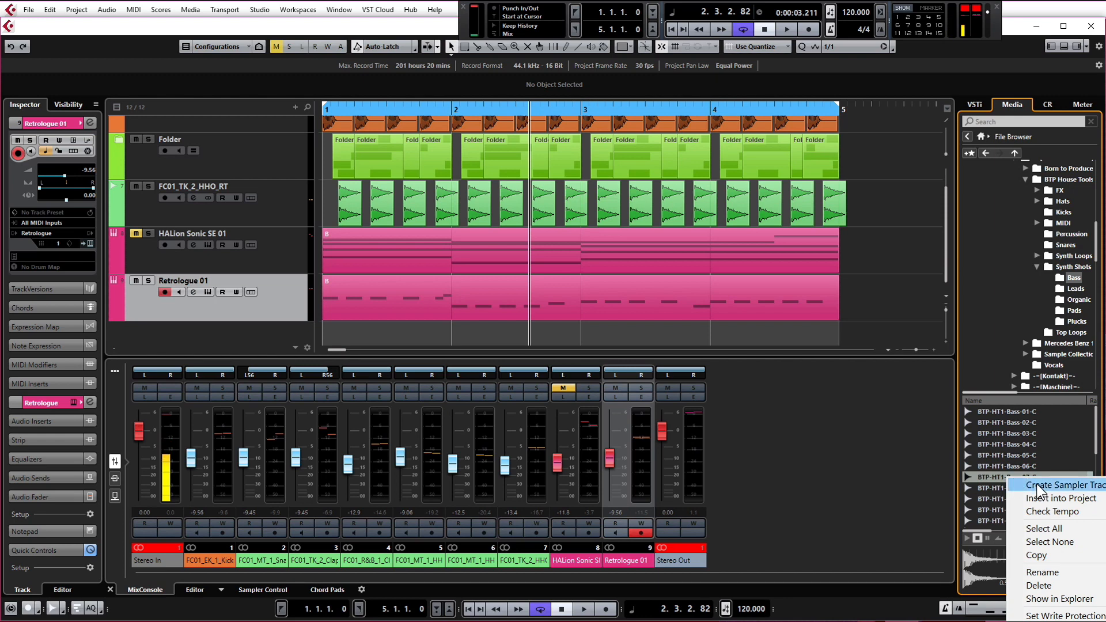
left_click(1069, 485)
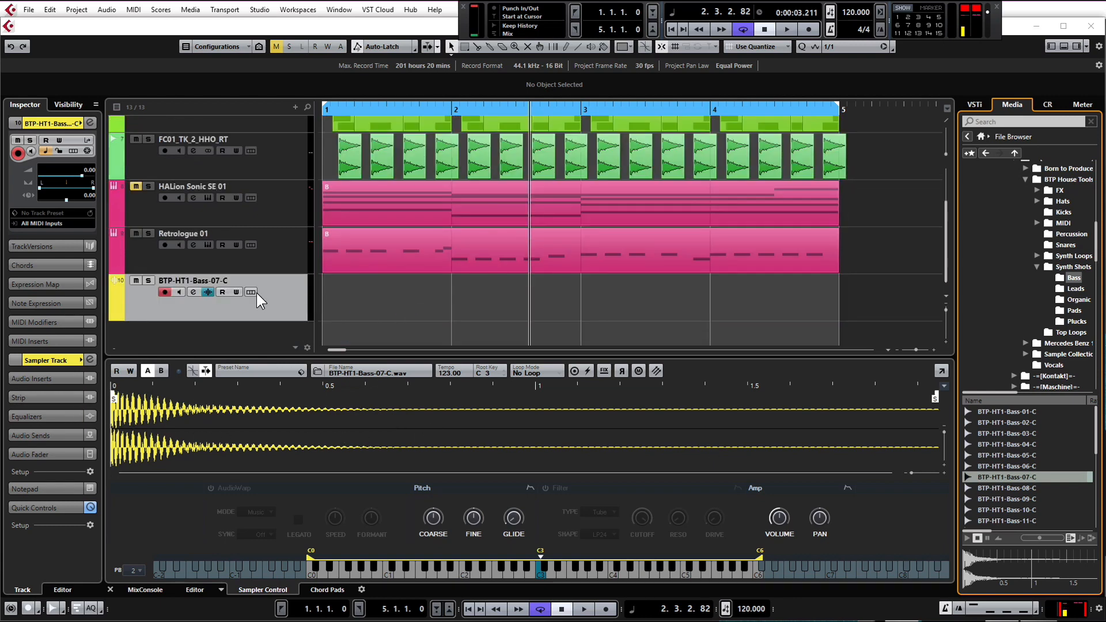
mouse_move(274, 312)
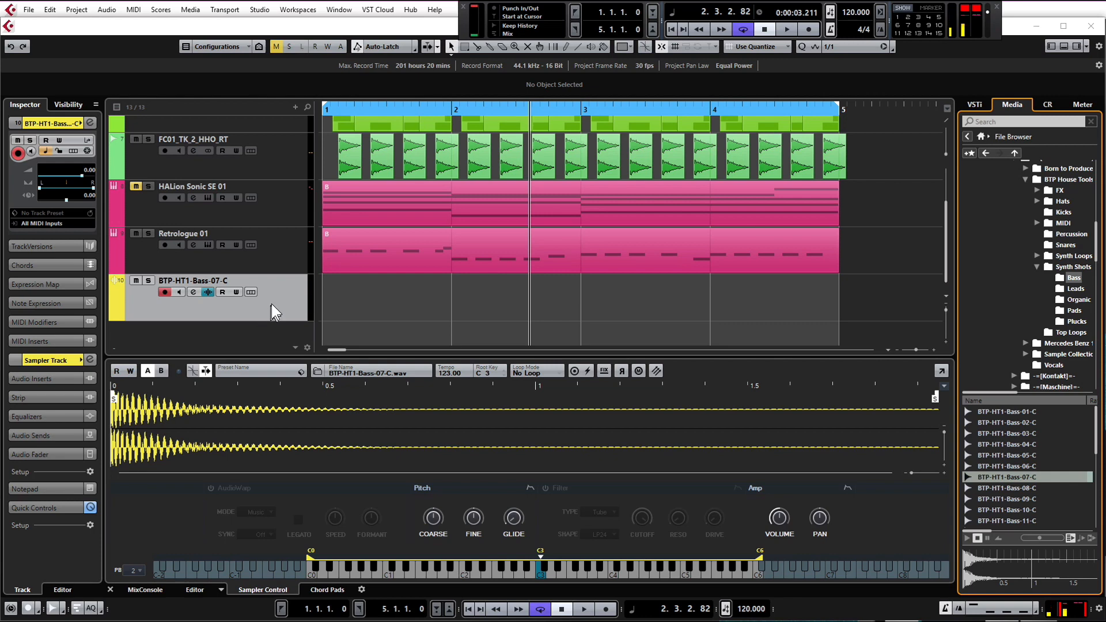
mouse_move(282, 425)
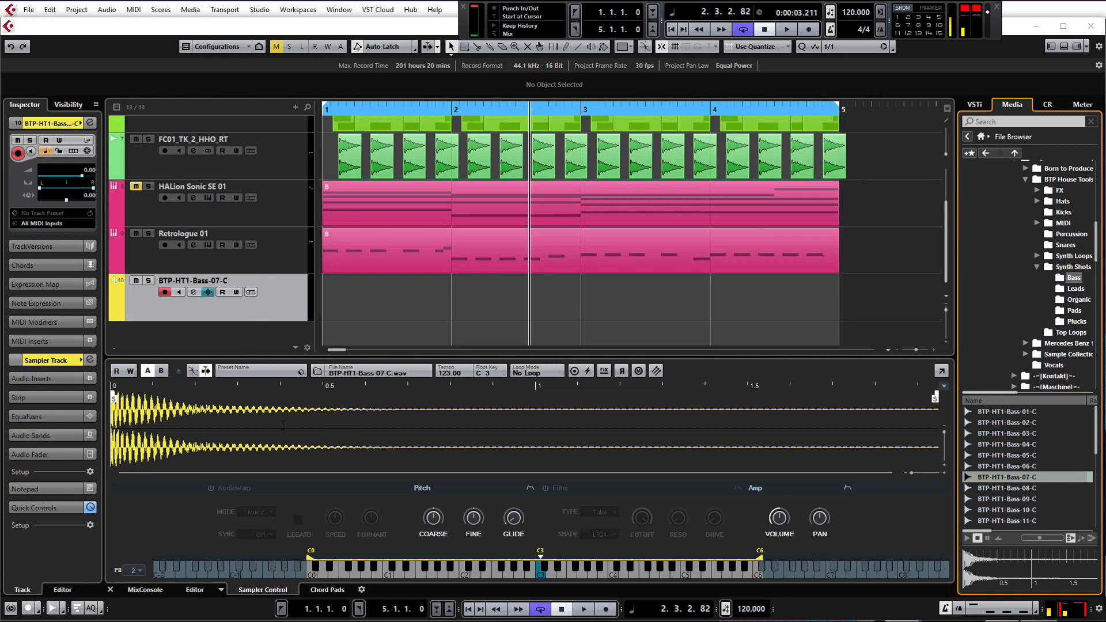
mouse_move(450, 386)
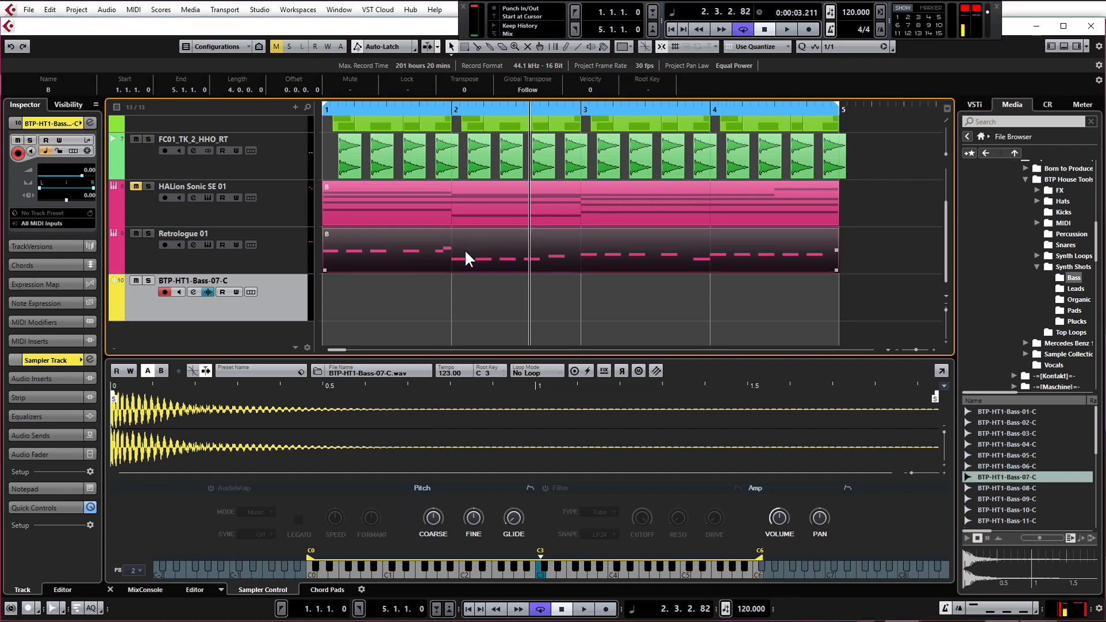
mouse_move(473, 260)
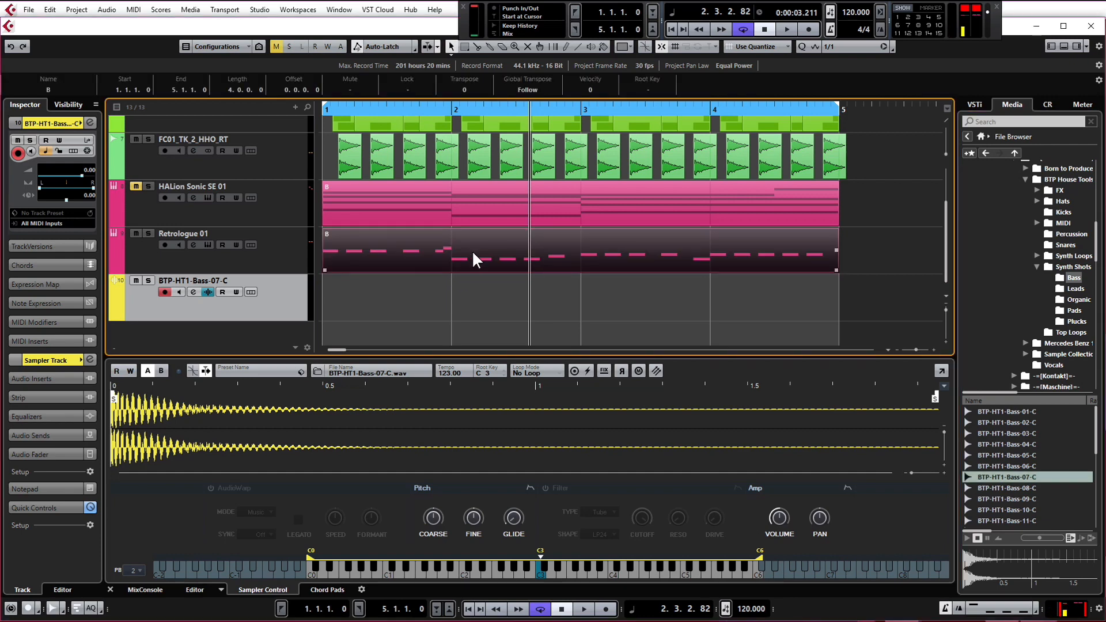
Copy the Retrologue 01 bass MIDI part onto the BTP-HT1-Bass-07-C sampler track and listen.
left_click(480, 295)
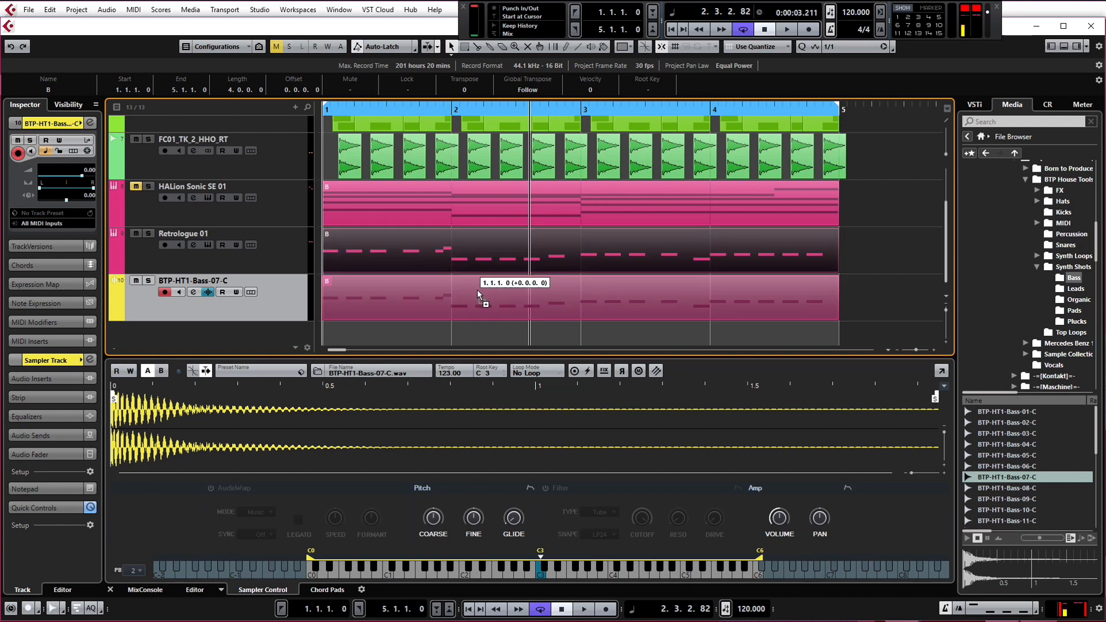
left_click(483, 296)
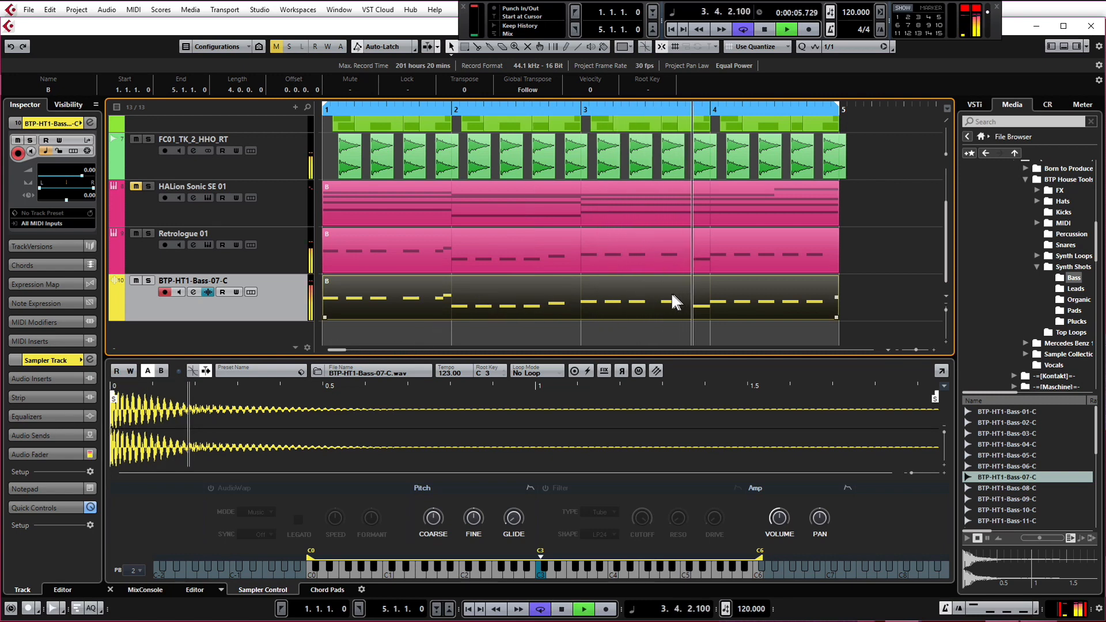
left_click(785, 29)
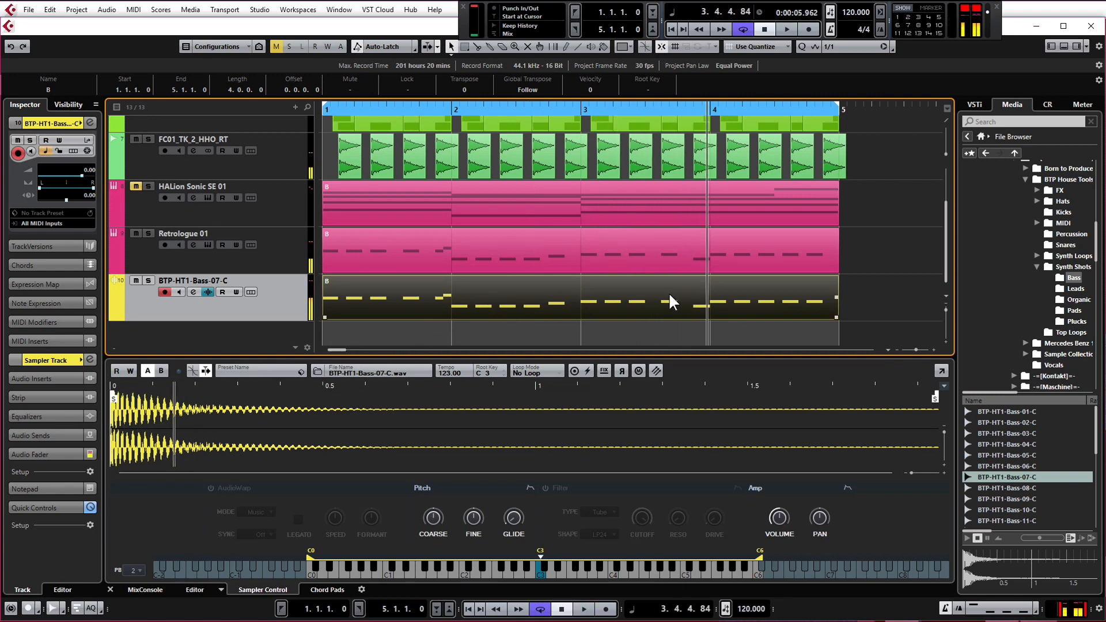
mouse_move(624, 306)
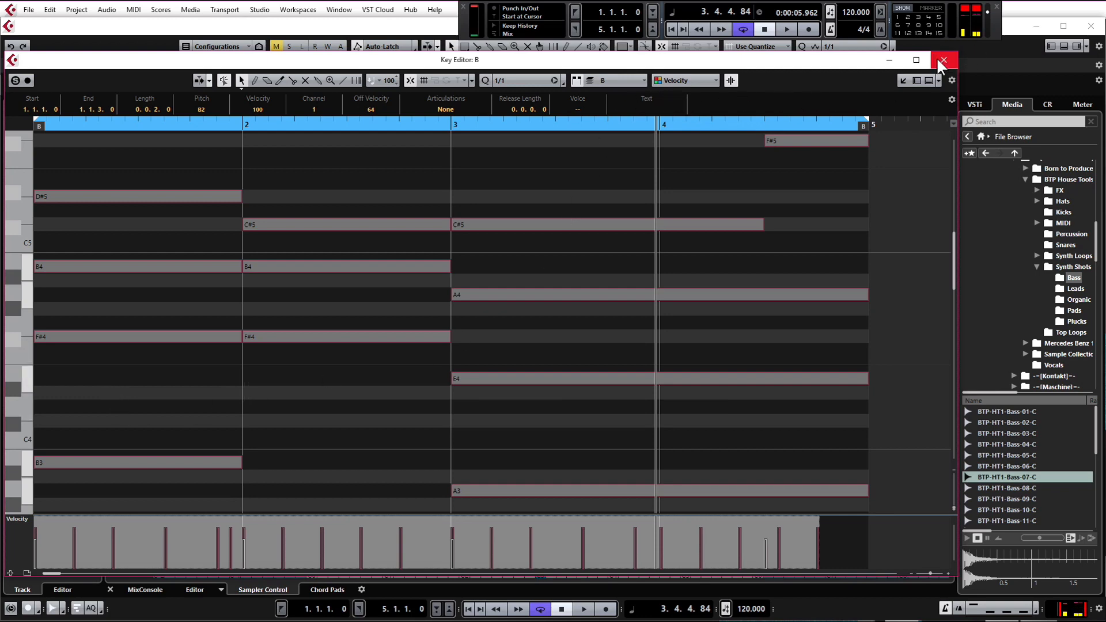
left_click(943, 60)
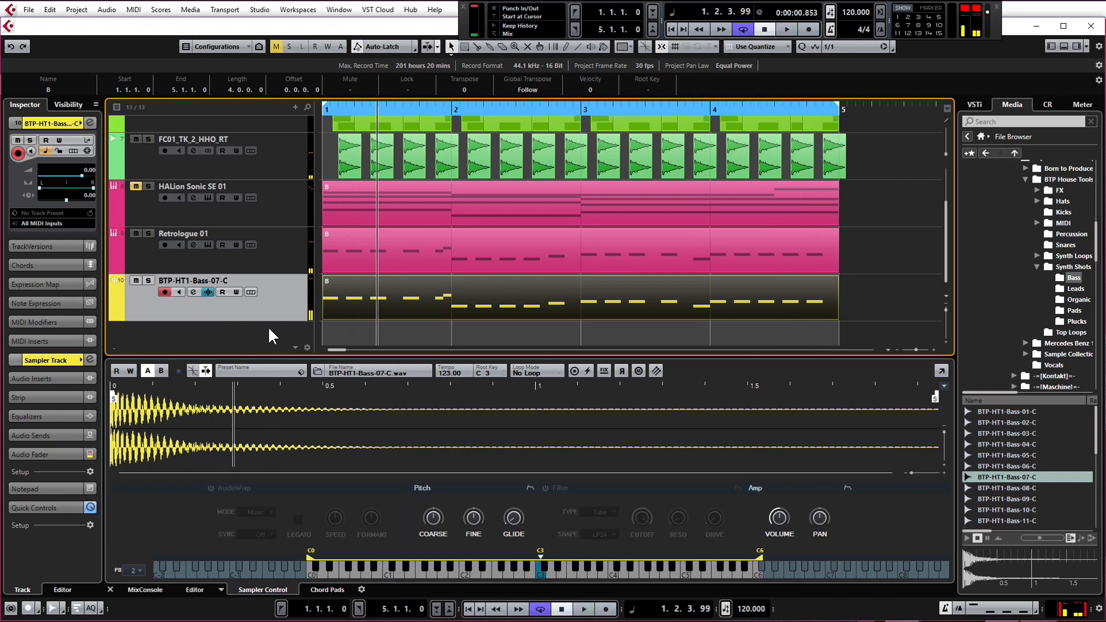
mouse_move(77, 182)
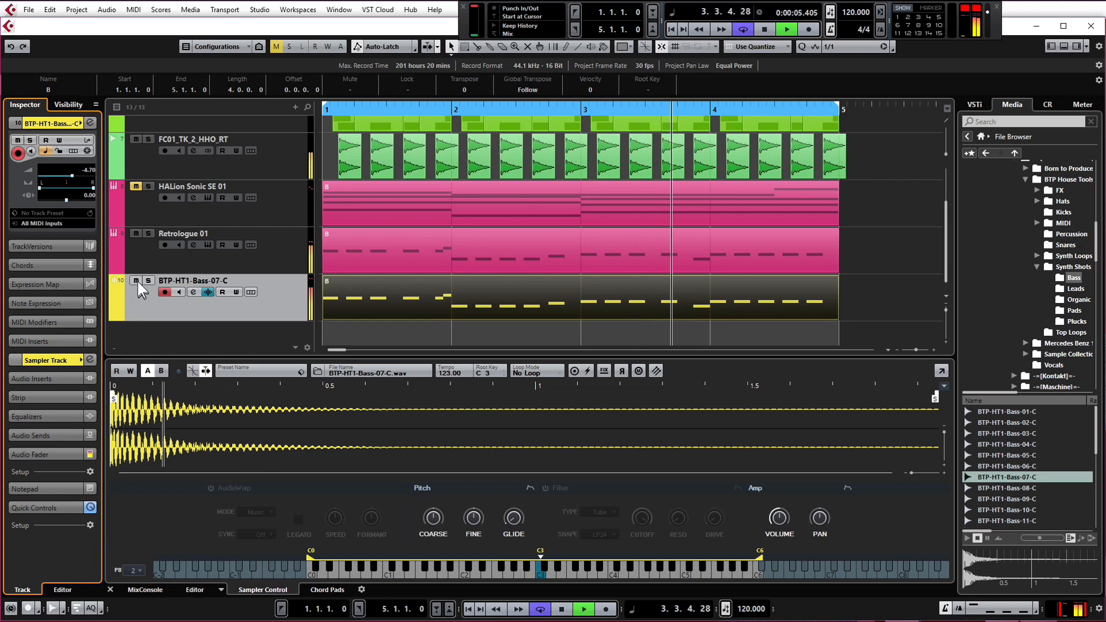
Lower the sampler bass track's Inspector volume fader to about -19.3 dB.
left_click_drag(77, 175, 56, 176)
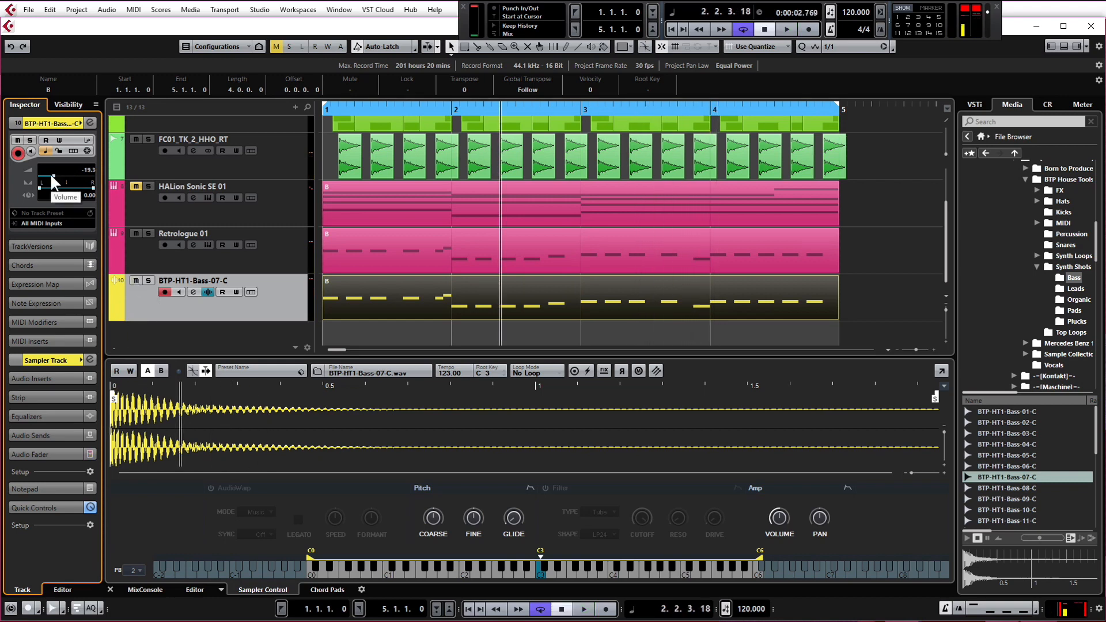
mouse_move(57, 183)
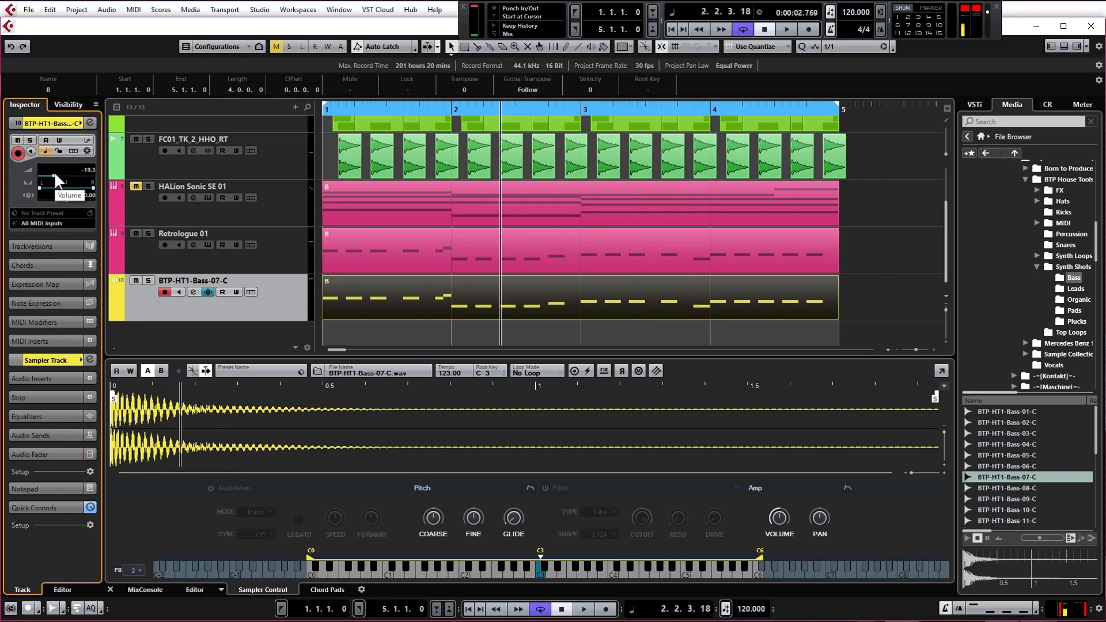
left_click(785, 28)
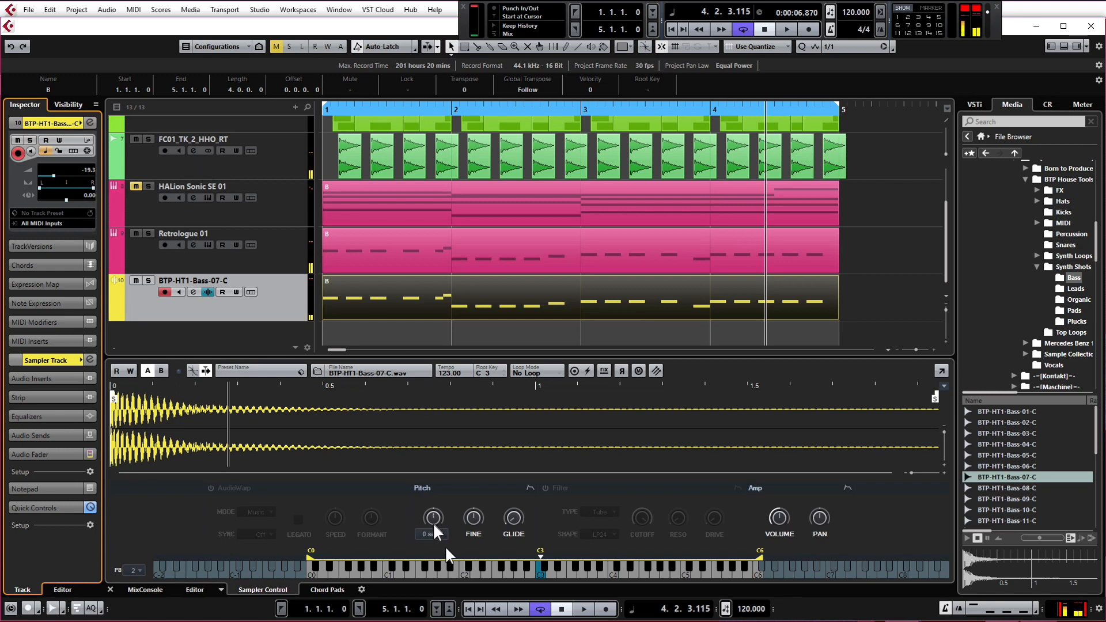
mouse_move(434, 522)
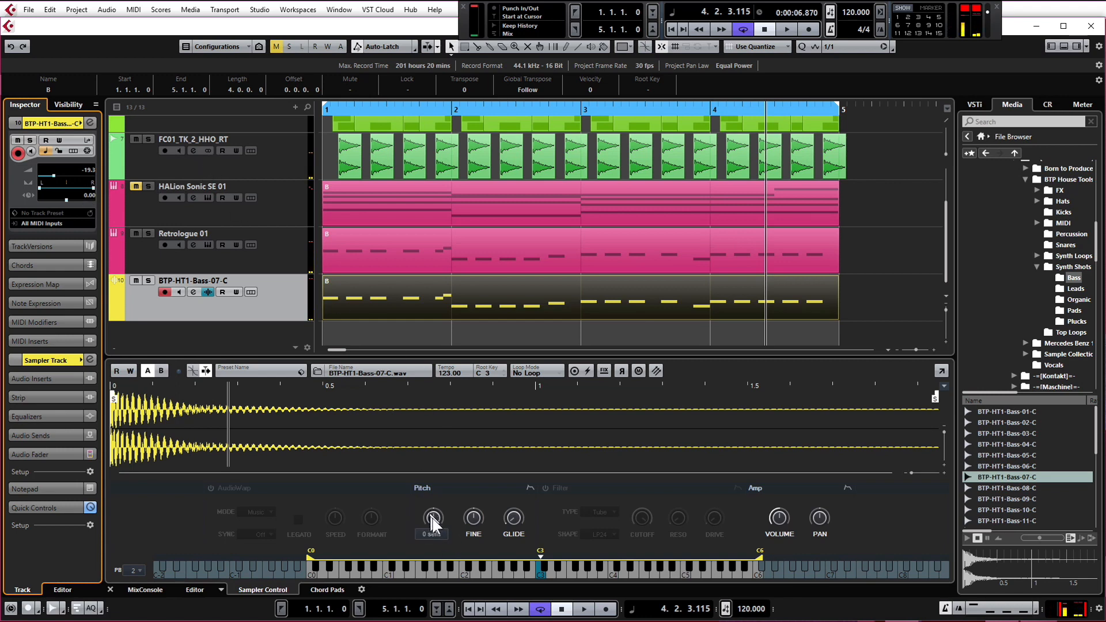
mouse_move(474, 520)
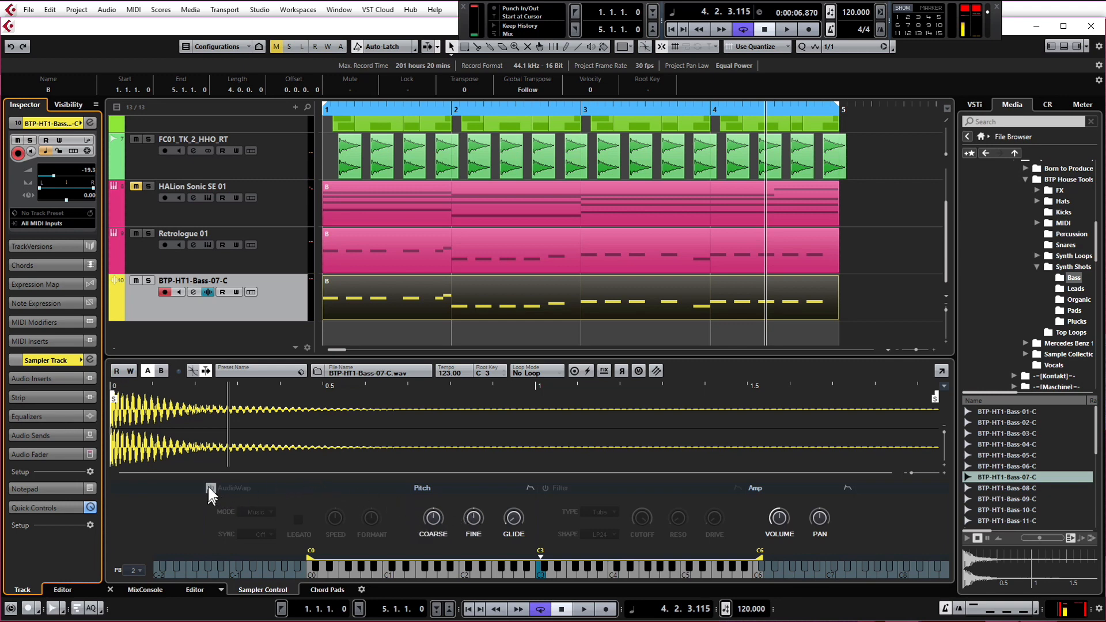
Enable AudioWarp in Sampler Control and choose the Solo warp mode.
left_click(211, 487)
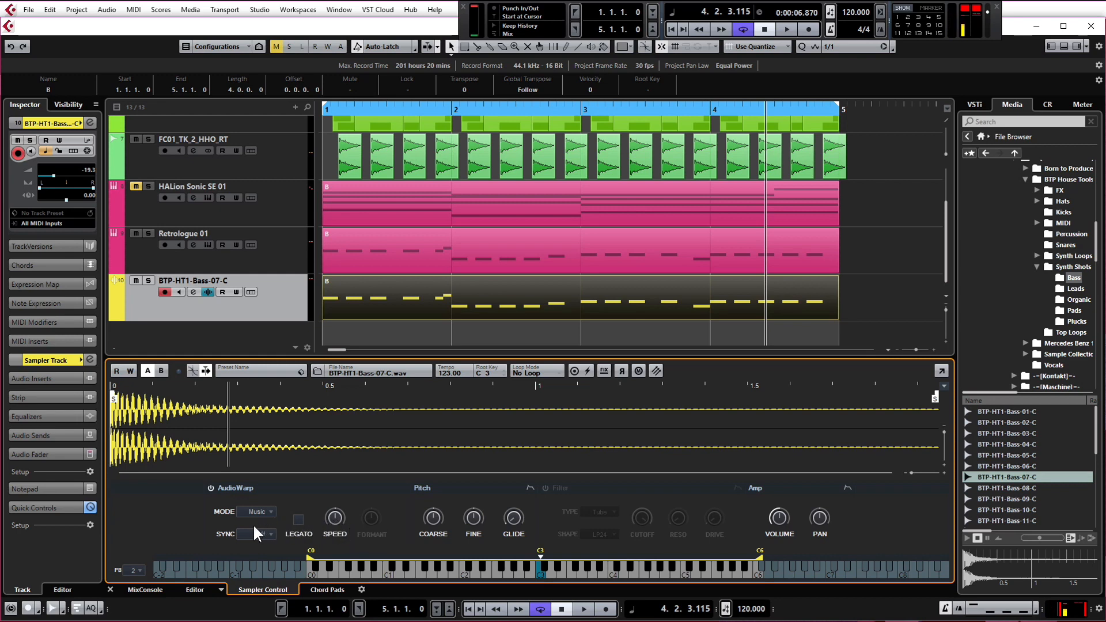
left_click(256, 512)
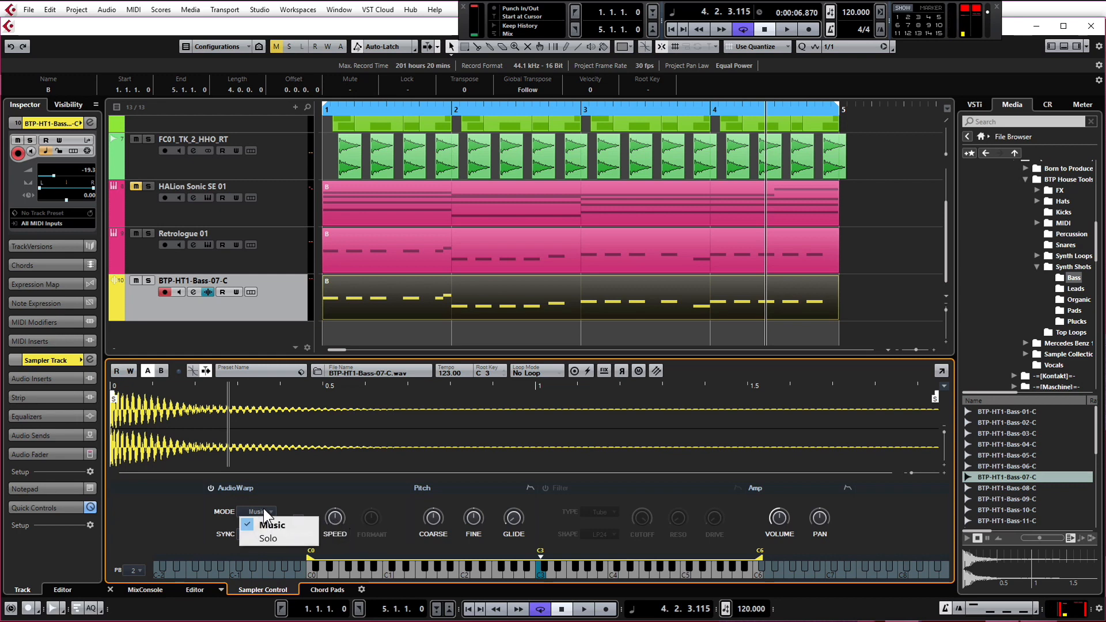
left_click(267, 538)
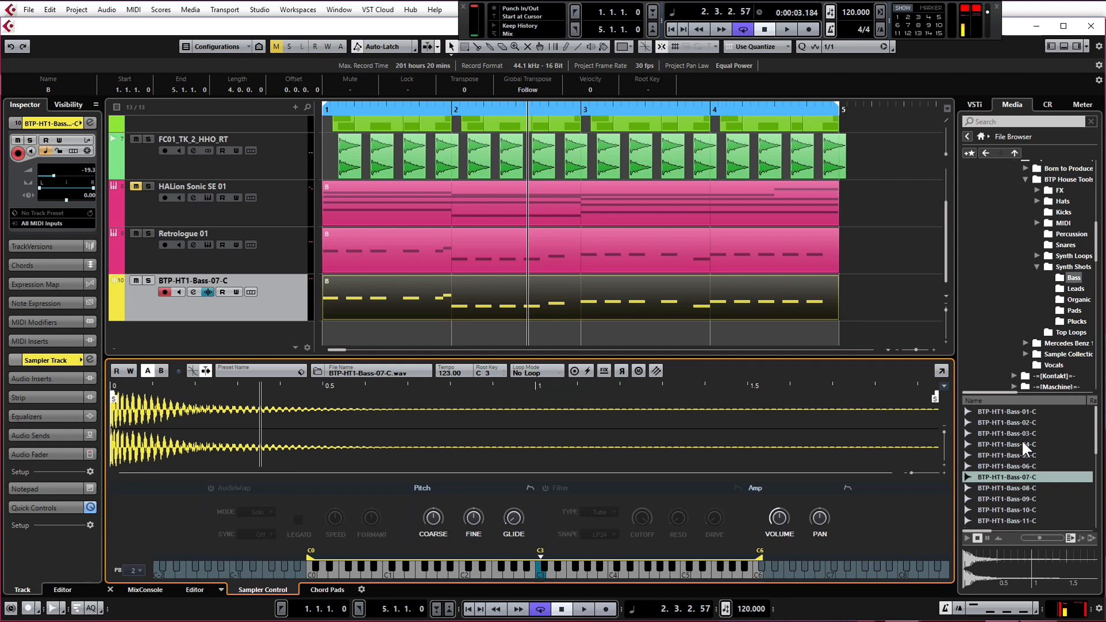
mouse_move(986, 534)
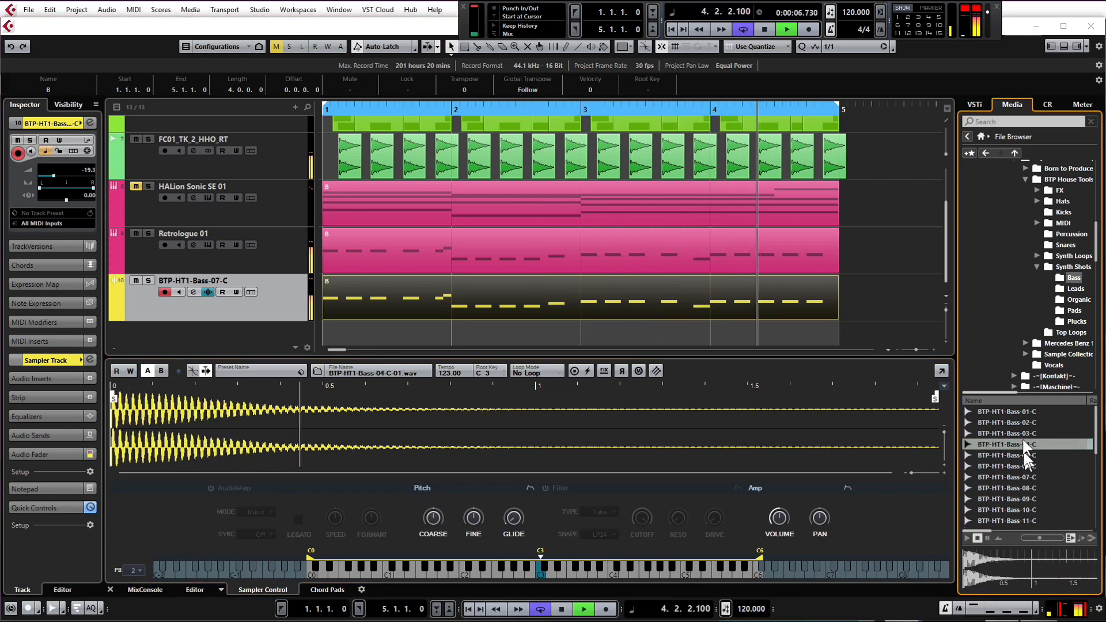
Try Bass-04, Bass-08, Bass-17 and others, then load BTP-HT1-Bass-15-C-01 into the sampler.
left_click(1006, 422)
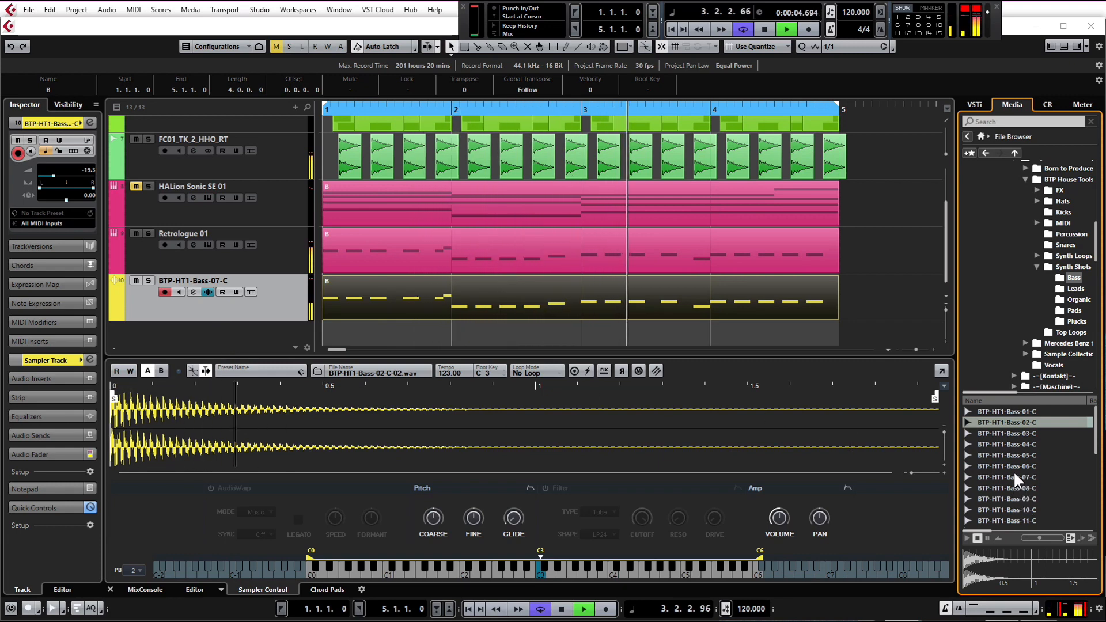
left_click(1007, 487)
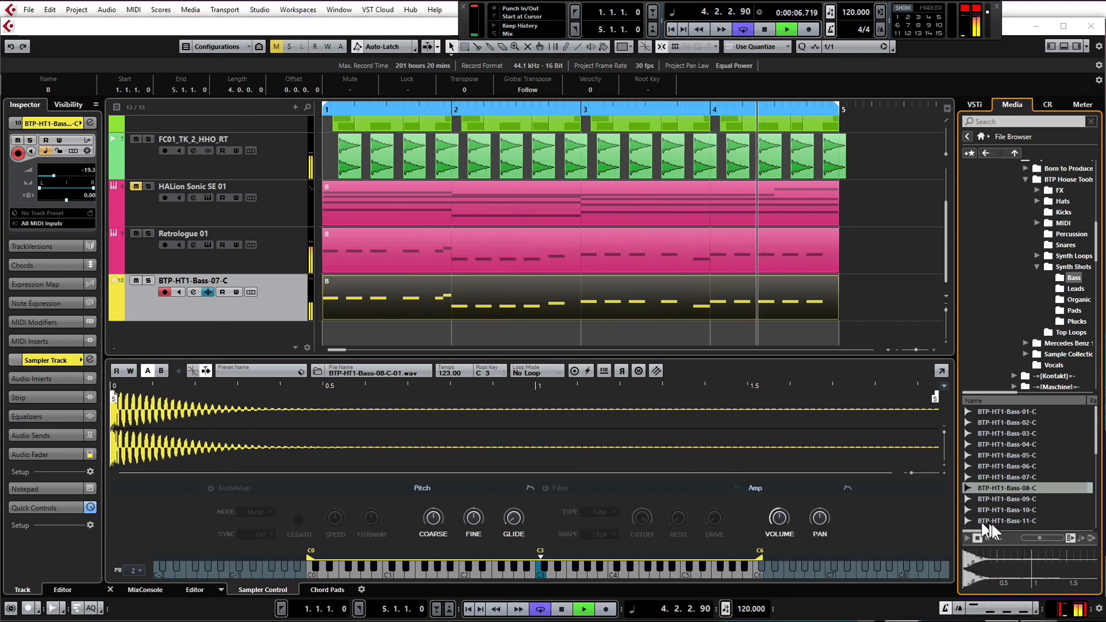
scroll("down", 3)
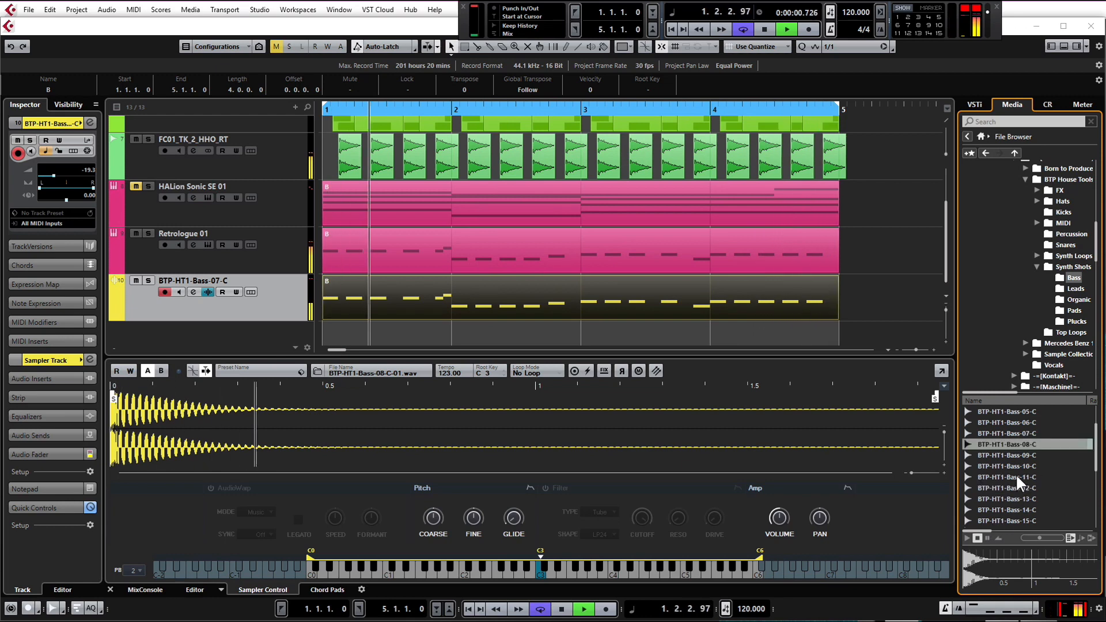
left_click(1006, 477)
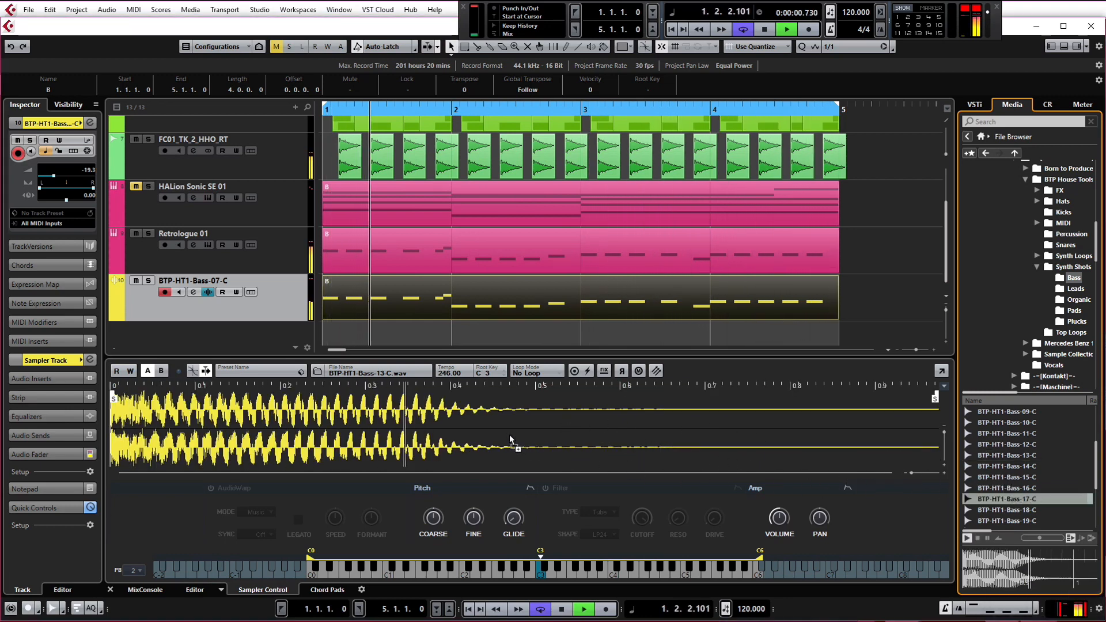
double_click(1007, 499)
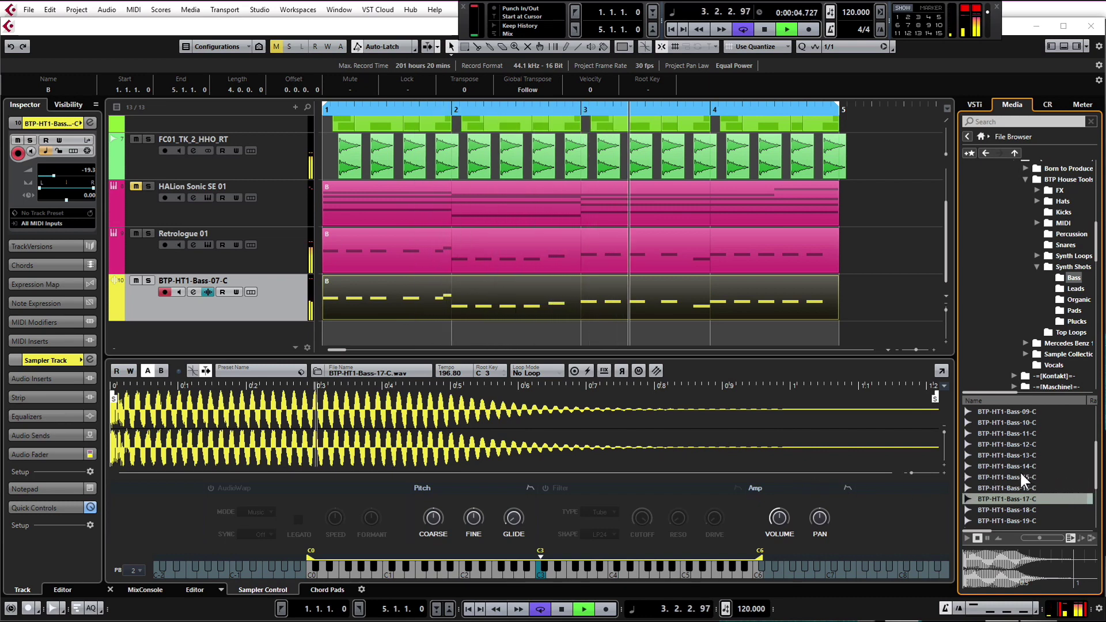
left_click(1008, 477)
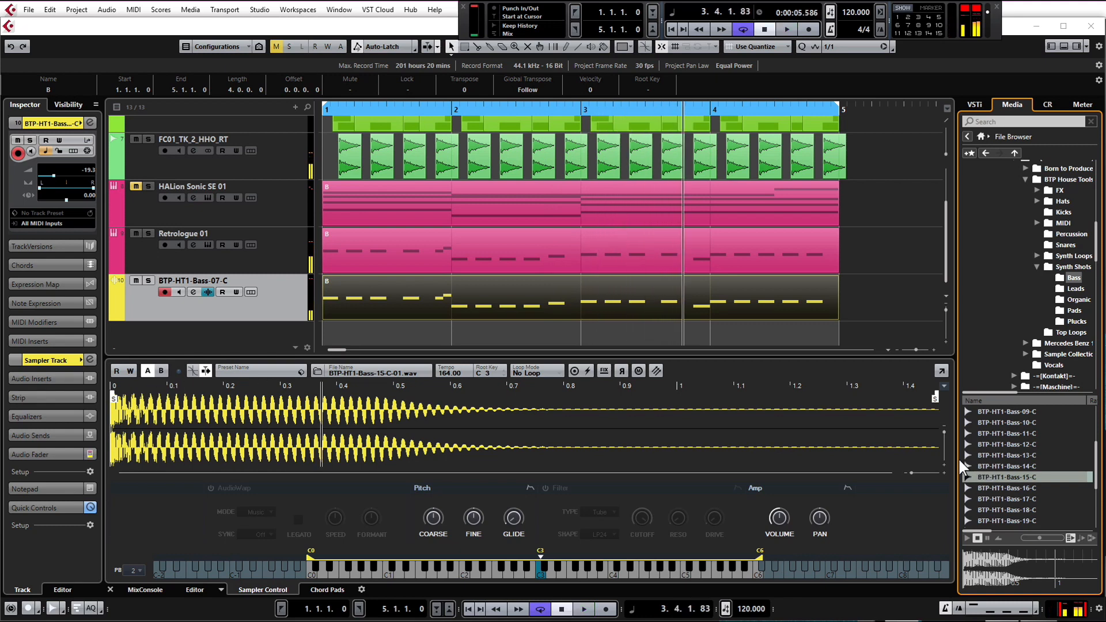
mouse_move(984, 458)
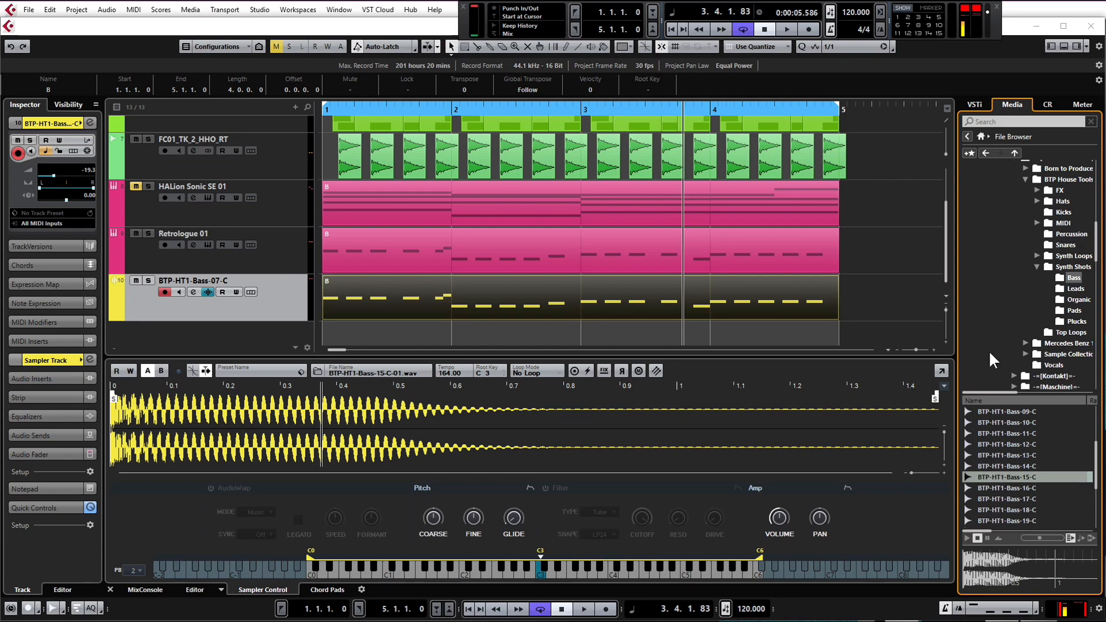
mouse_move(1056, 362)
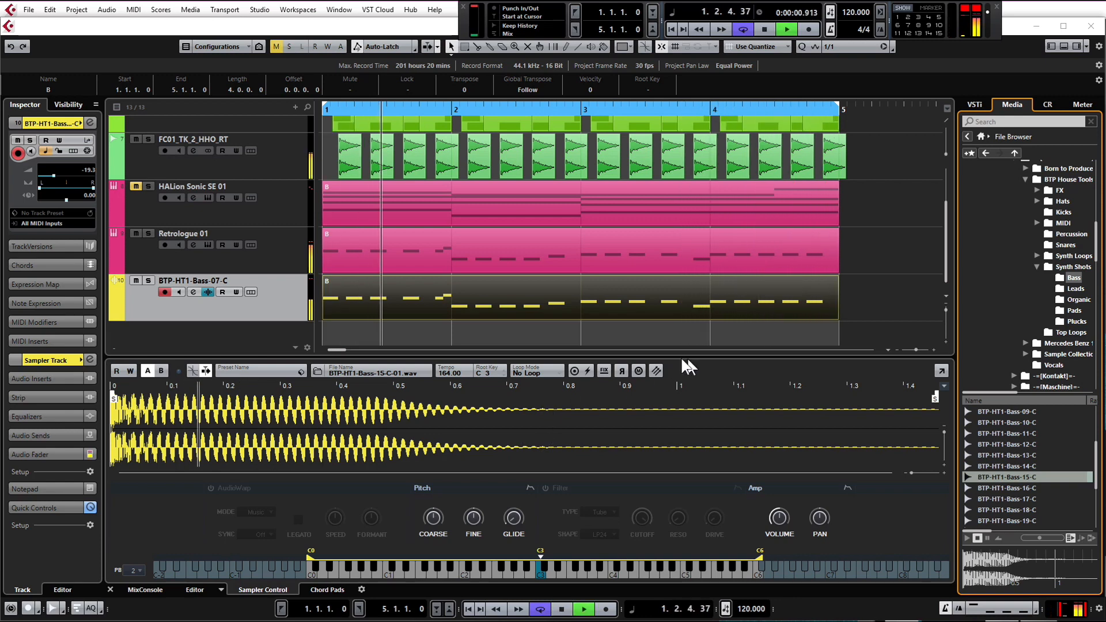
left_click(583, 608)
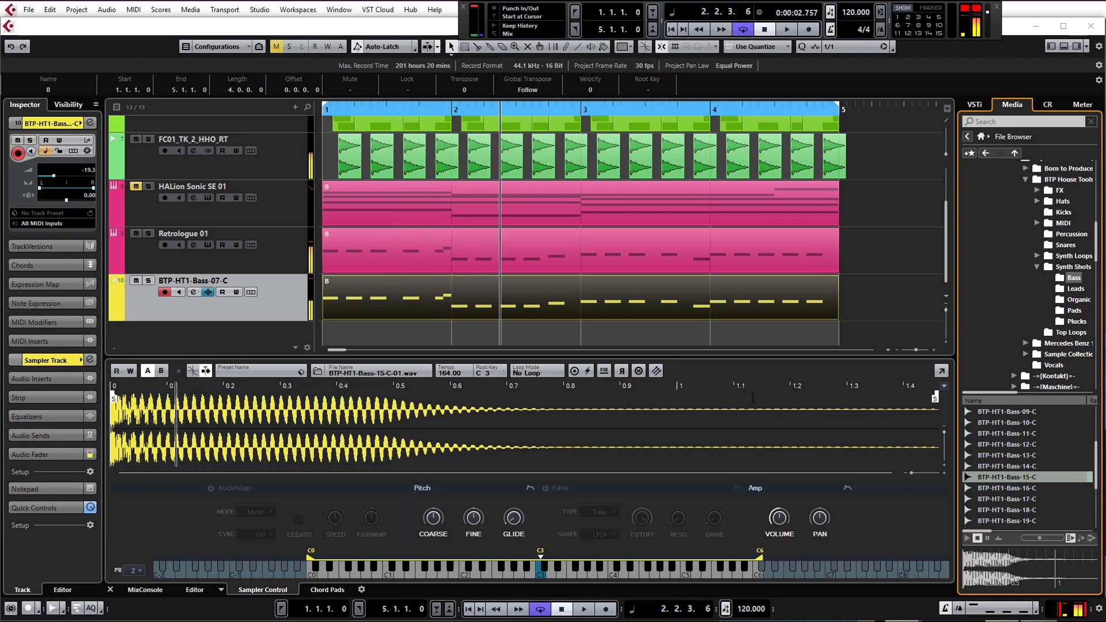
mouse_move(738, 504)
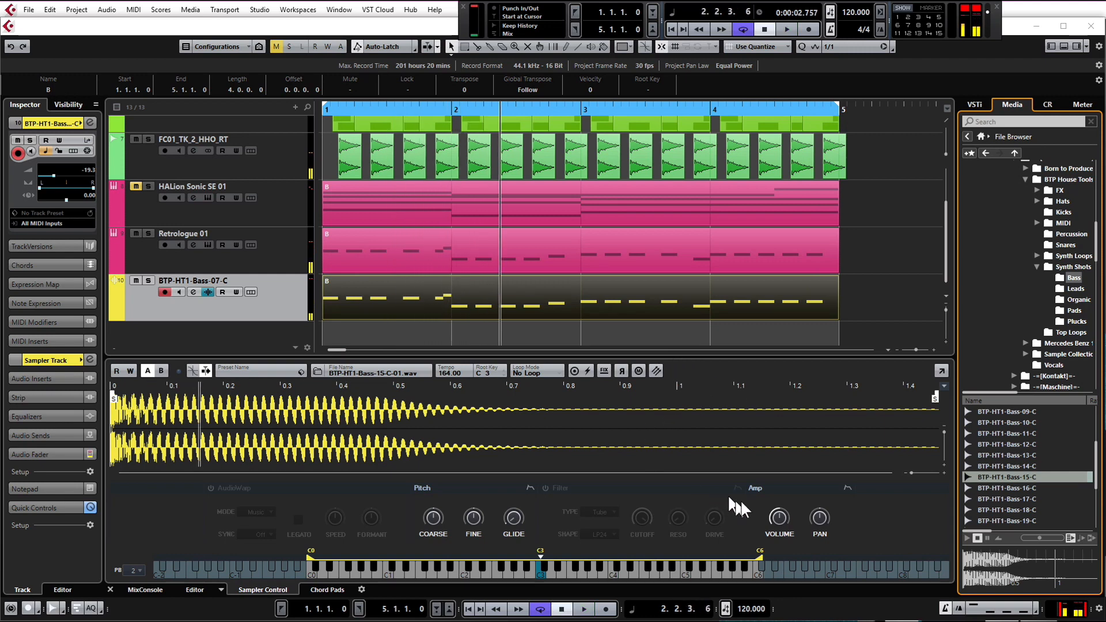
Show the Amp envelope and reshape it to a roughly 125 ms attack with a lower sustain level.
left_click(848, 488)
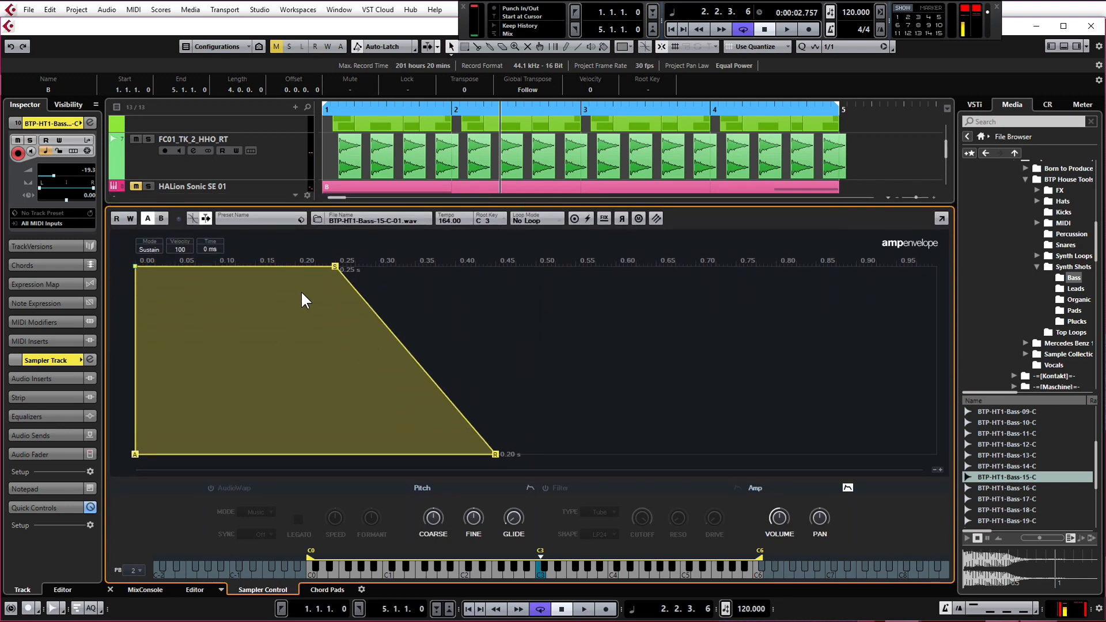
mouse_move(335, 267)
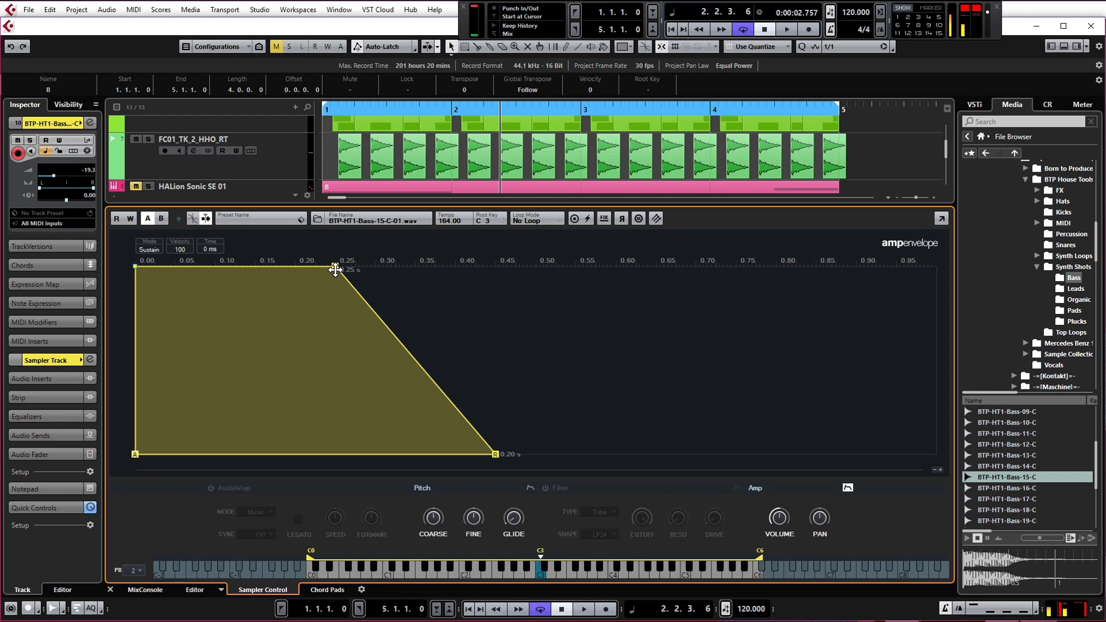
left_click(583, 608)
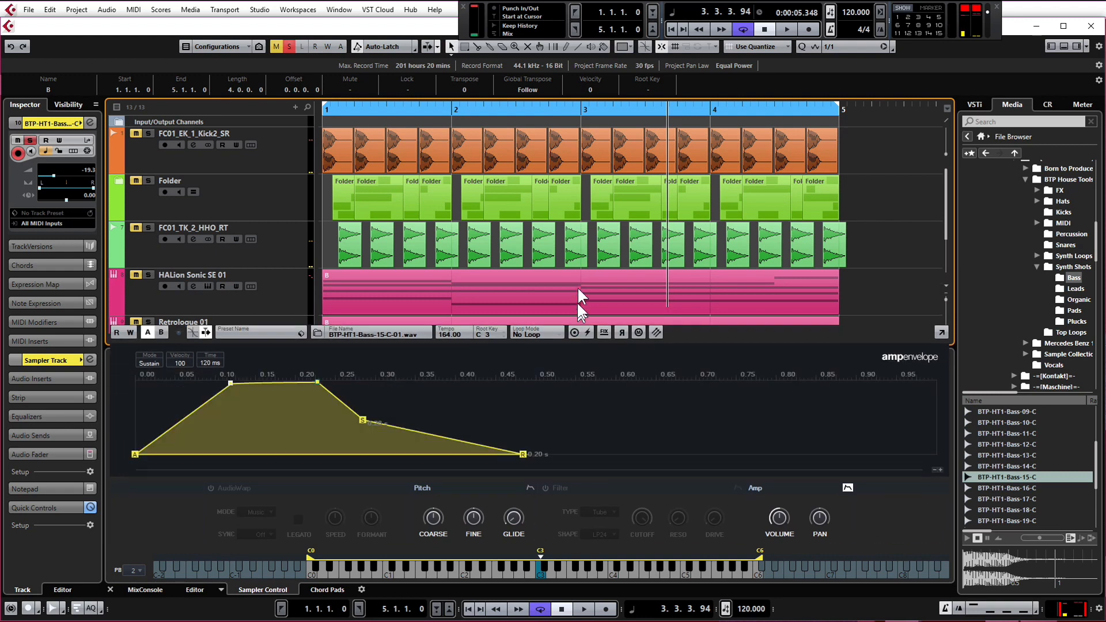
Shorten the amp envelope to a roughly 65 ms attack and quick decay while checking playback.
left_click(785, 29)
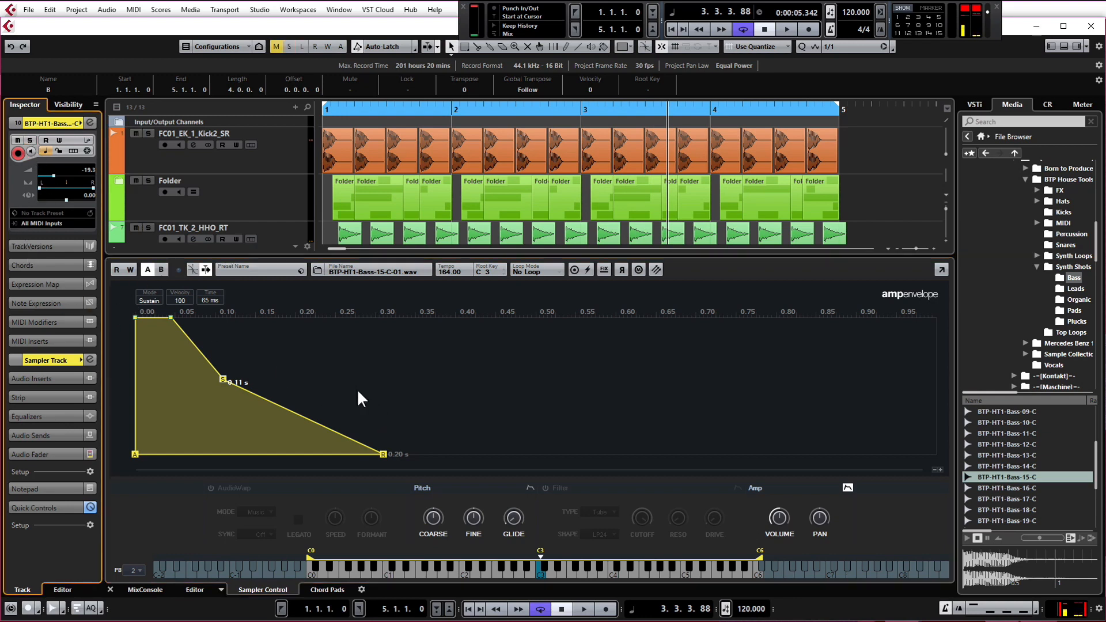
left_click(785, 29)
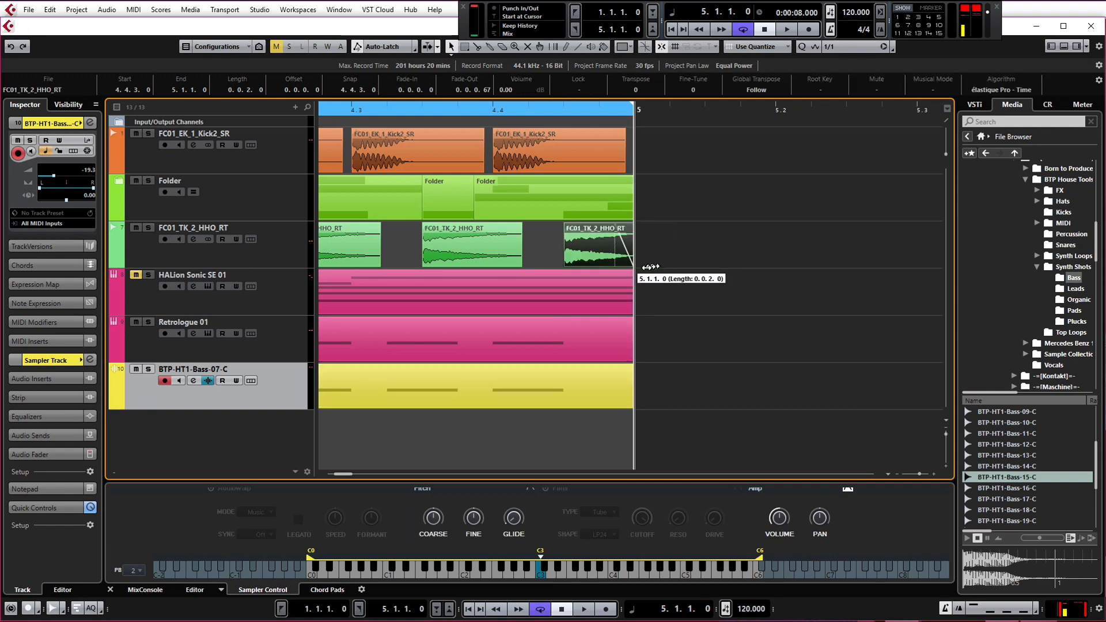
mouse_move(536, 98)
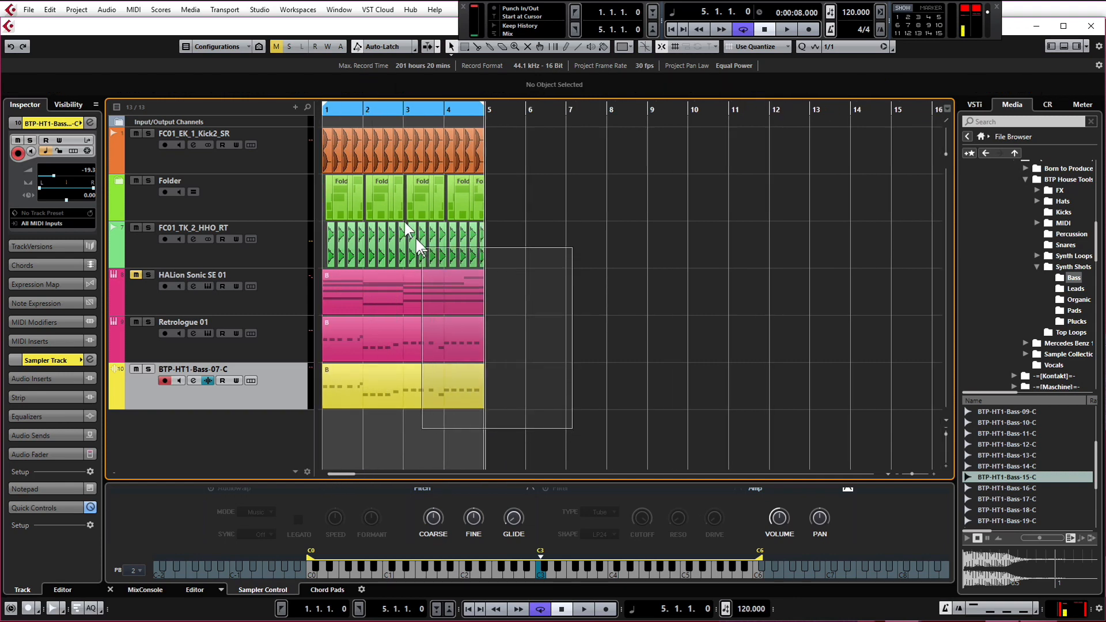
Select and duplicate all parts twice so every track spans the full 16 bars.
left_click(380, 148)
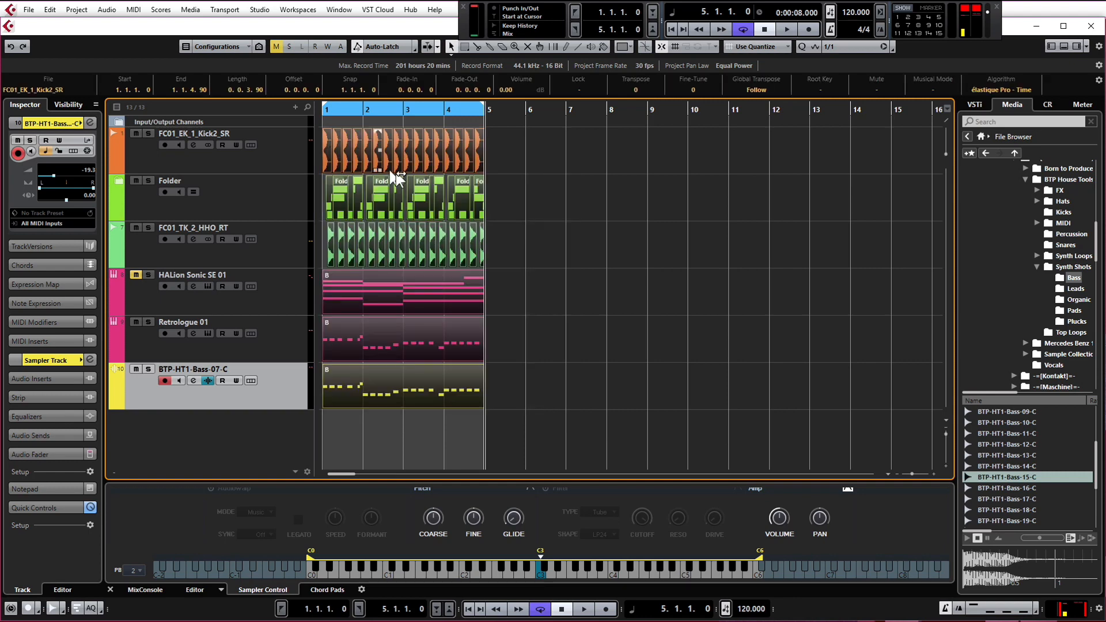
mouse_move(392, 303)
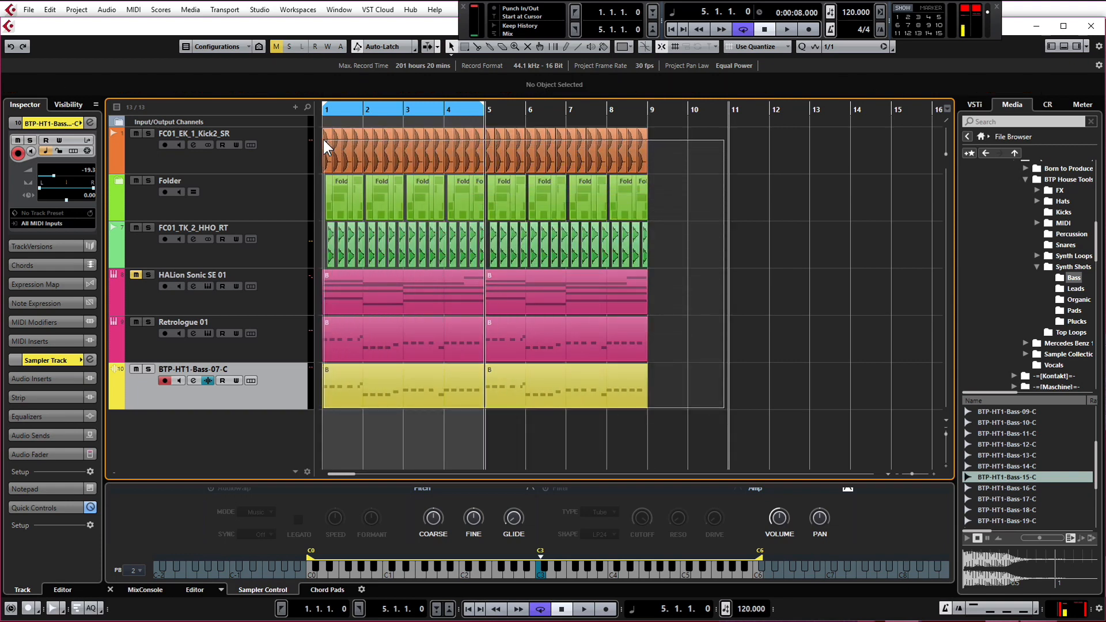
left_click(398, 392)
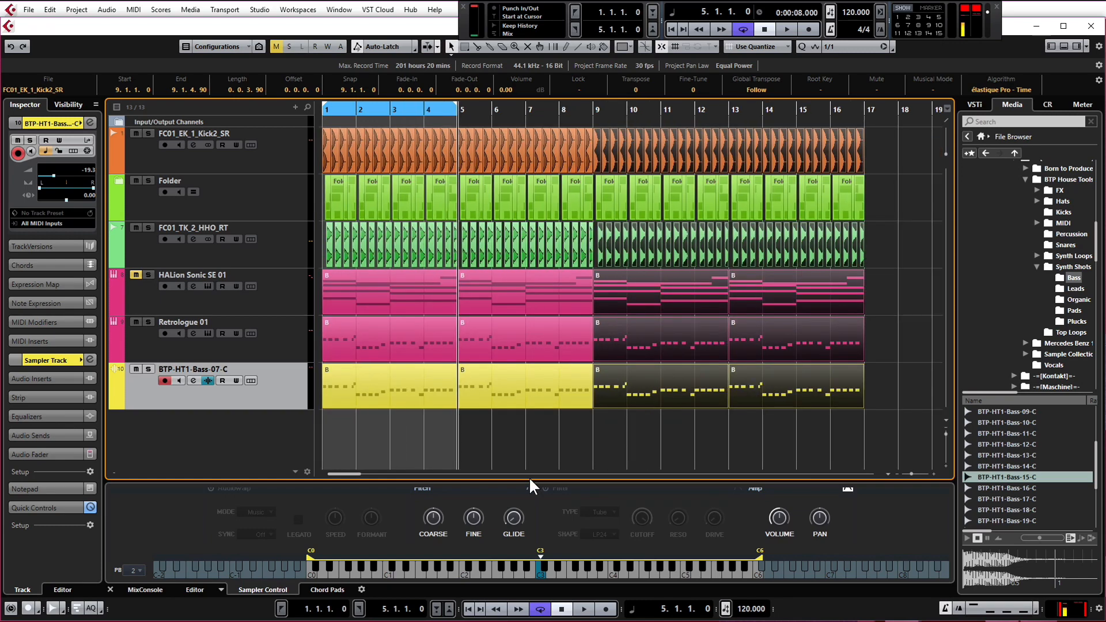
mouse_move(538, 422)
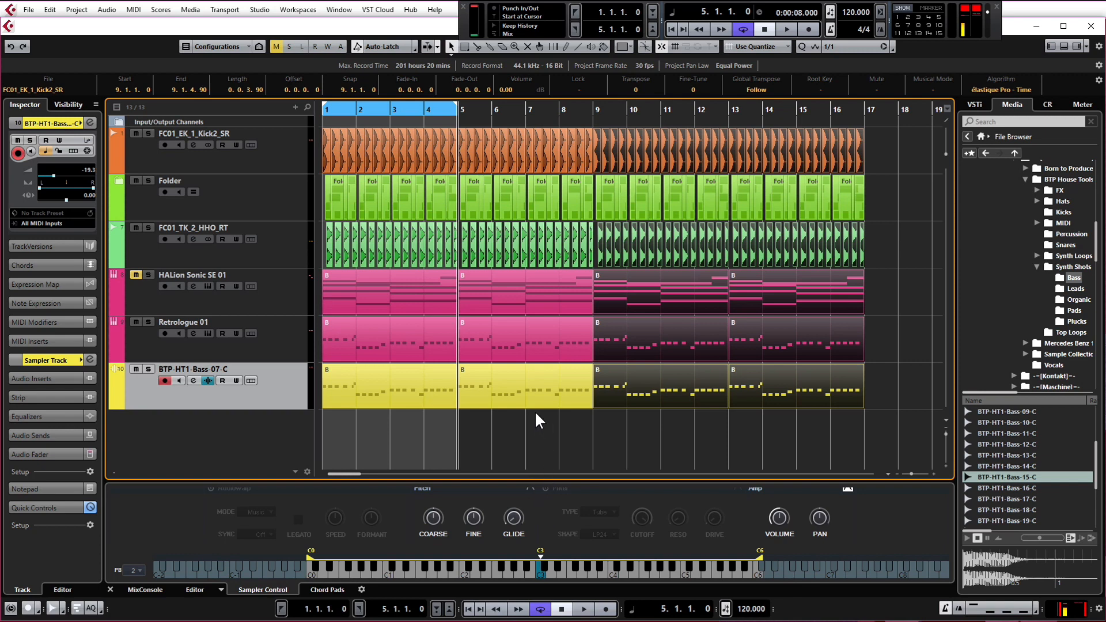